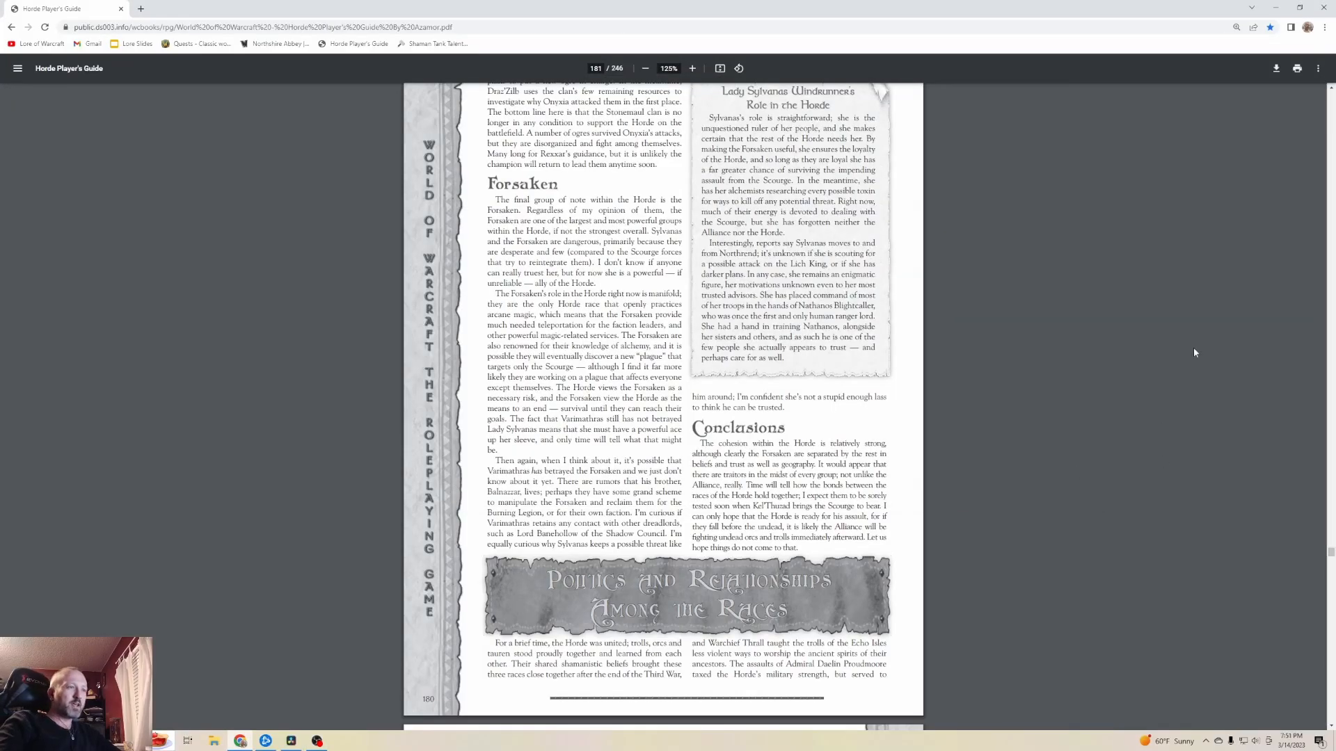
Restore the OBS Studio window over the Horde Player's Guide to check the recording.
click(318, 741)
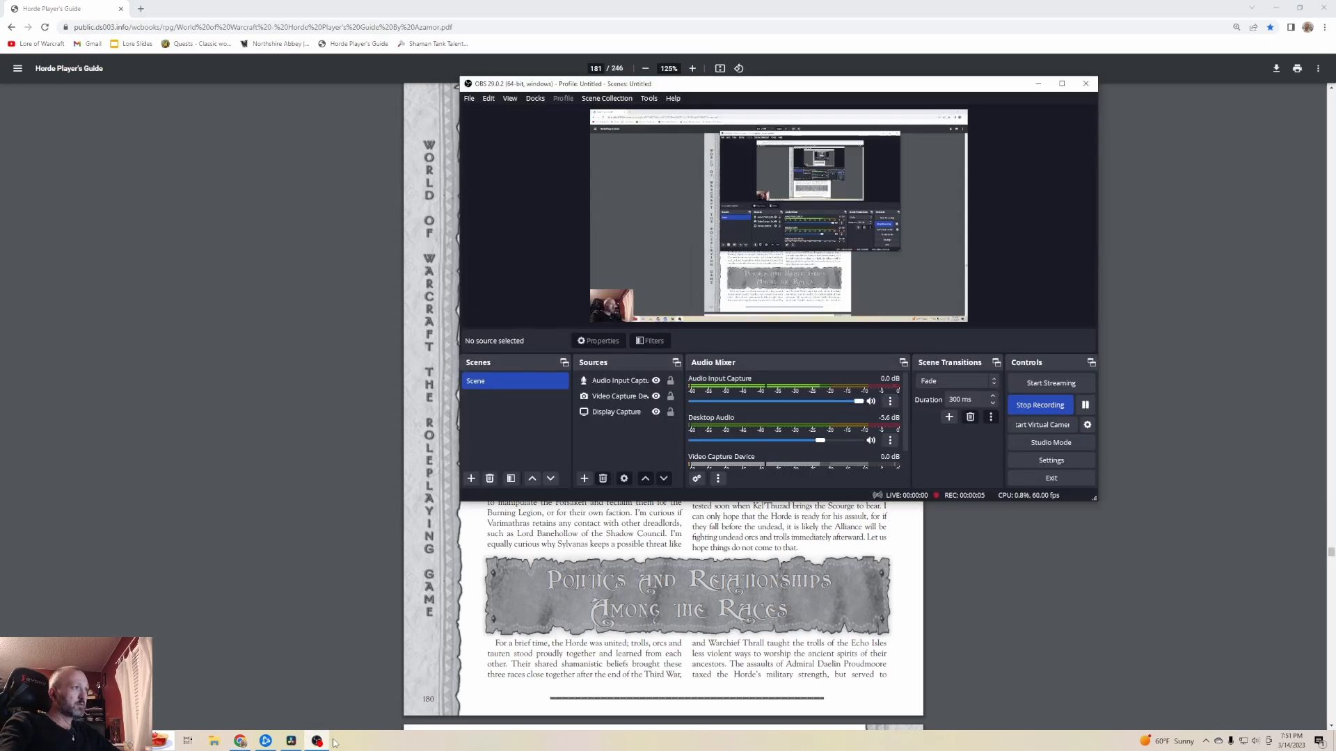
mouse_move(1101, 603)
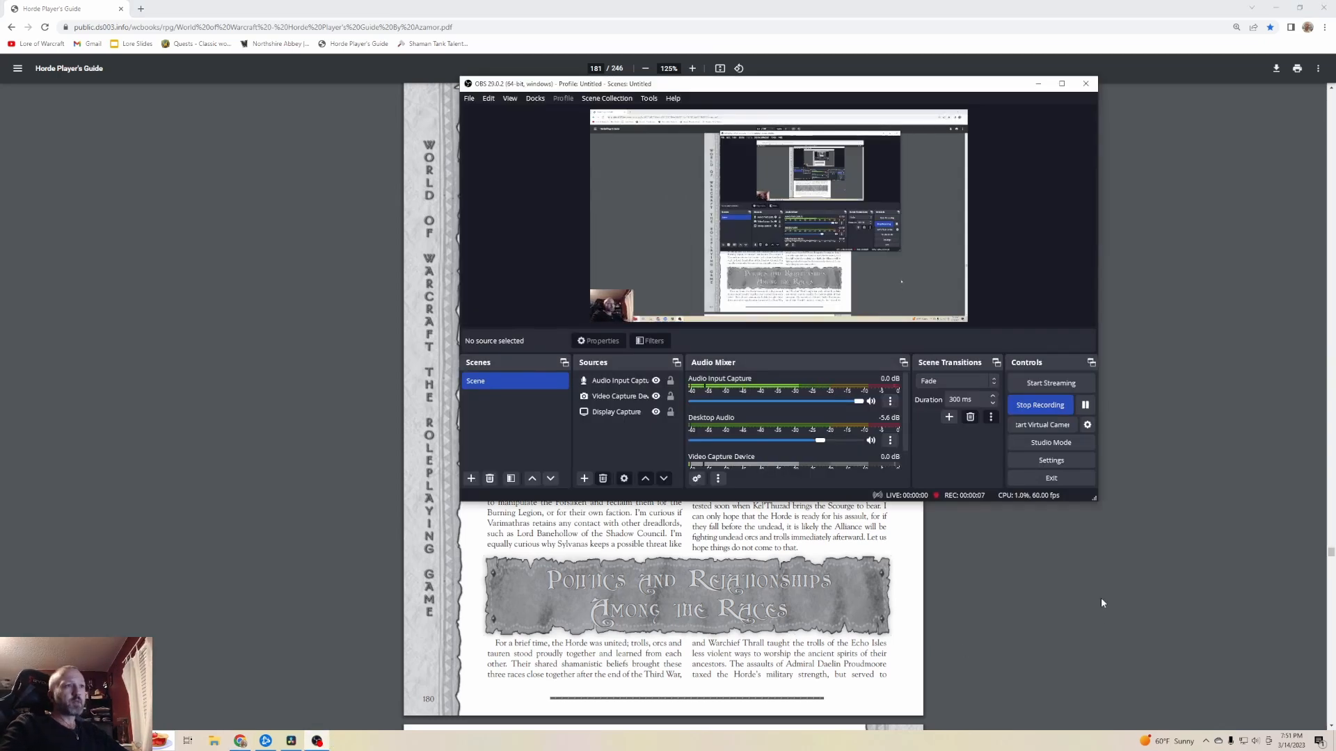
click(1084, 83)
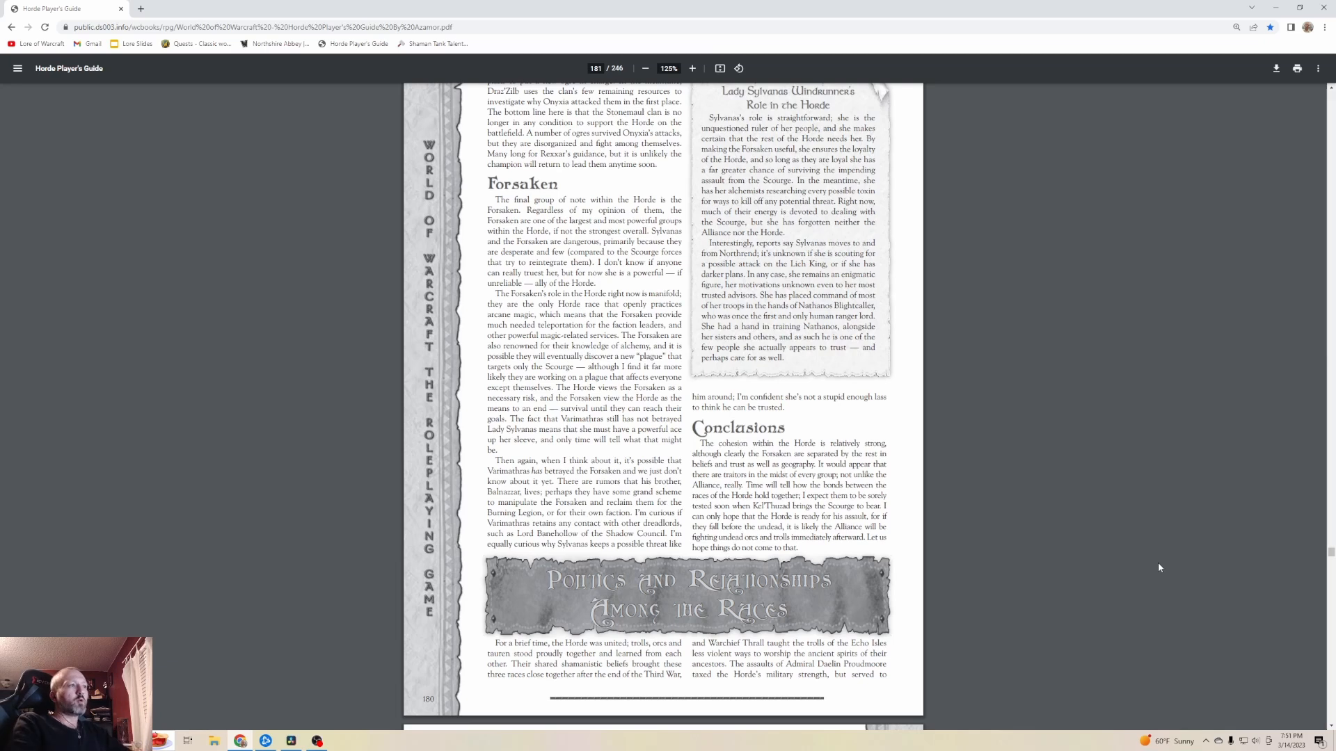
mouse_move(918, 544)
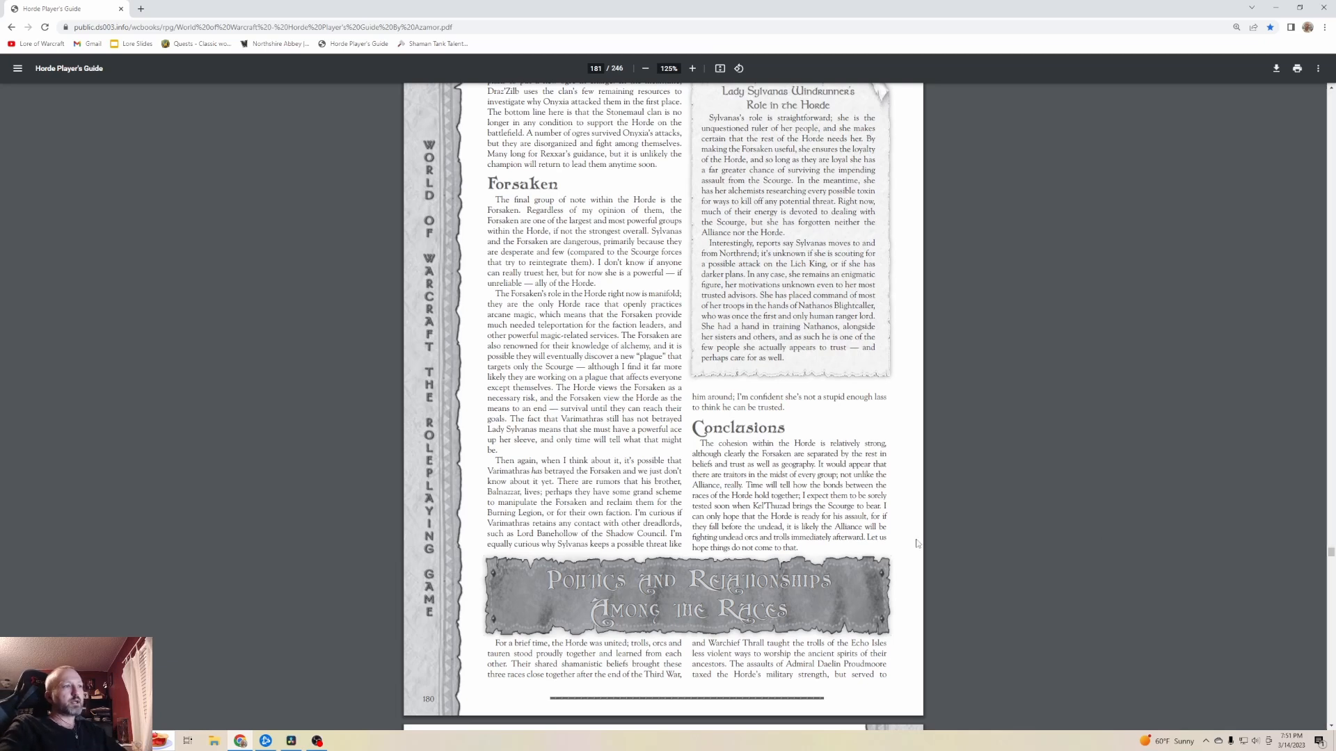
mouse_move(220, 366)
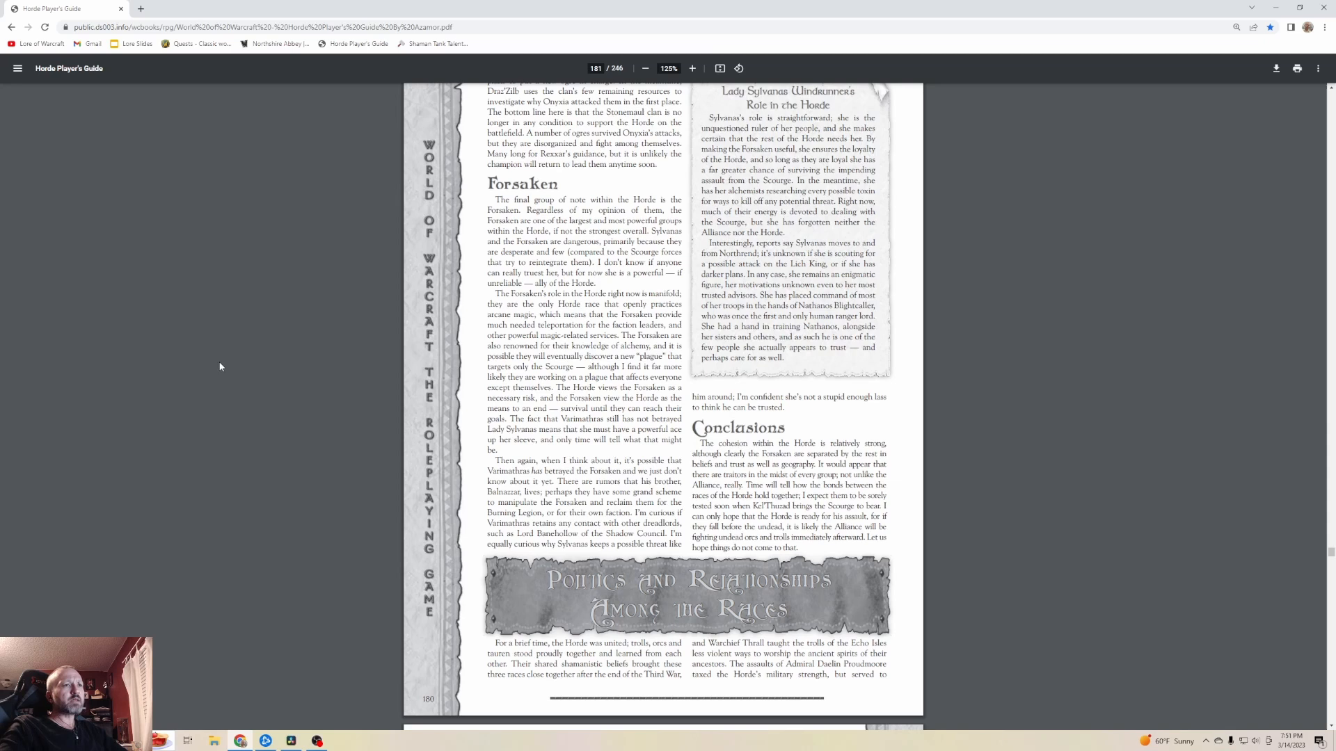
mouse_move(1121, 537)
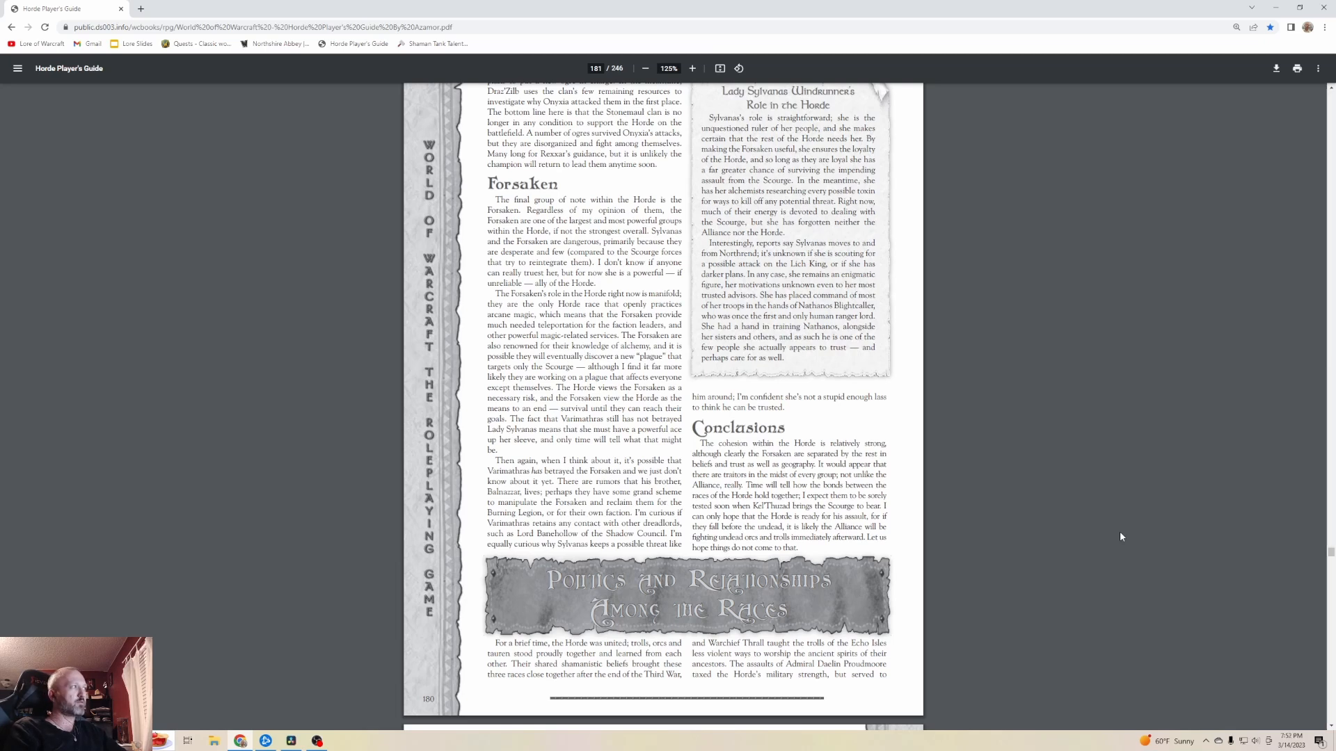
mouse_move(1020, 534)
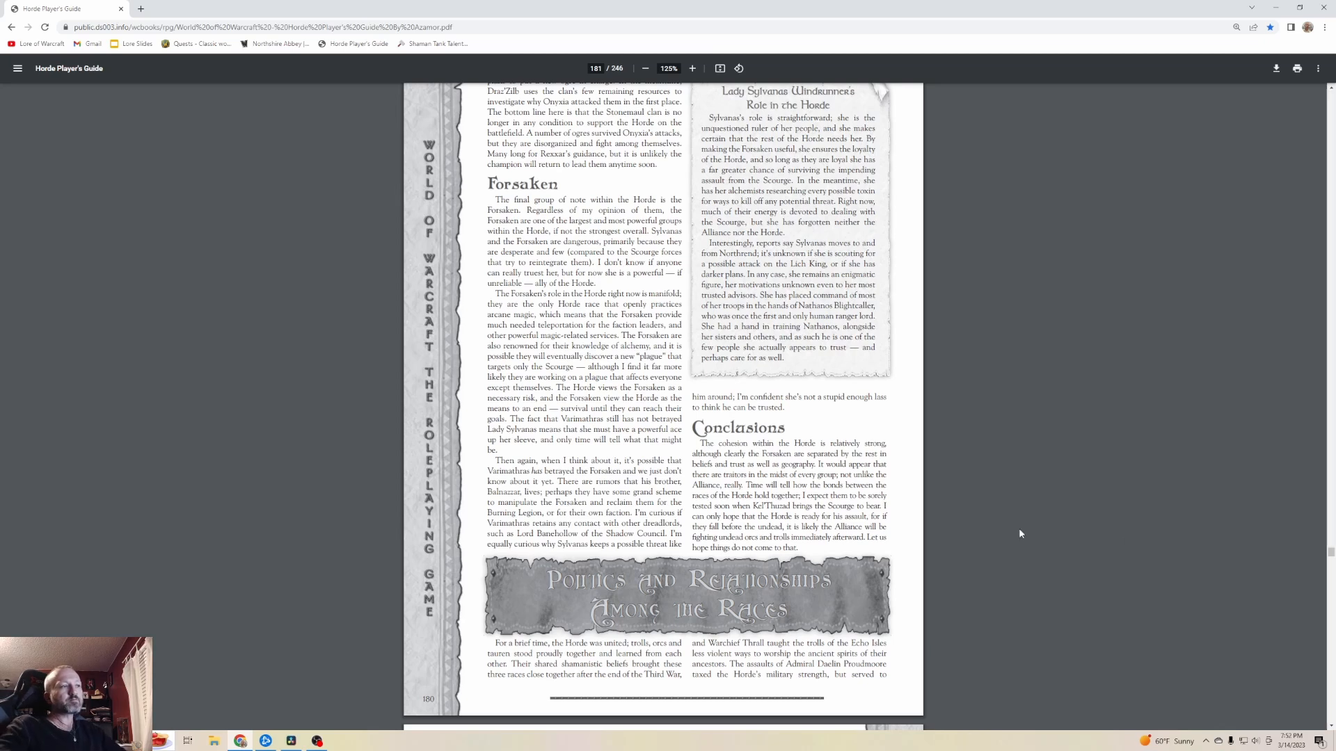
mouse_move(1161, 562)
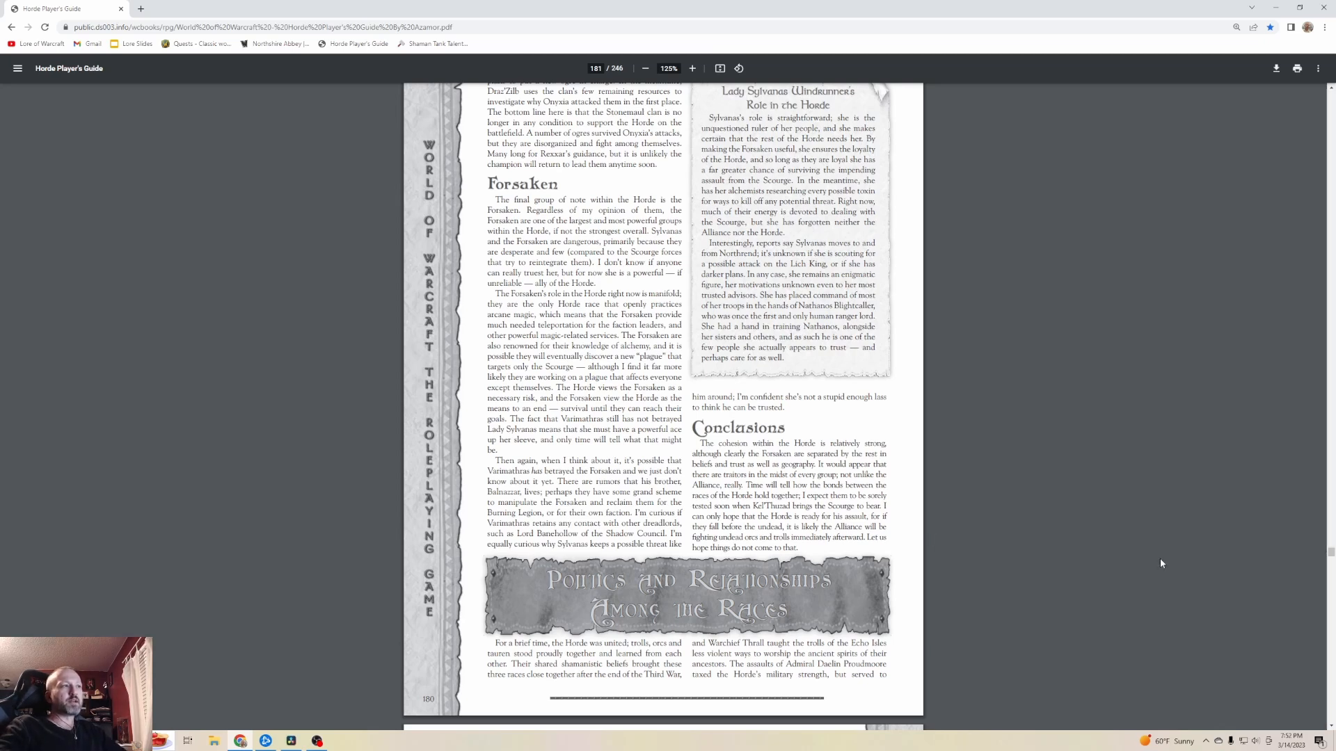
mouse_move(993, 577)
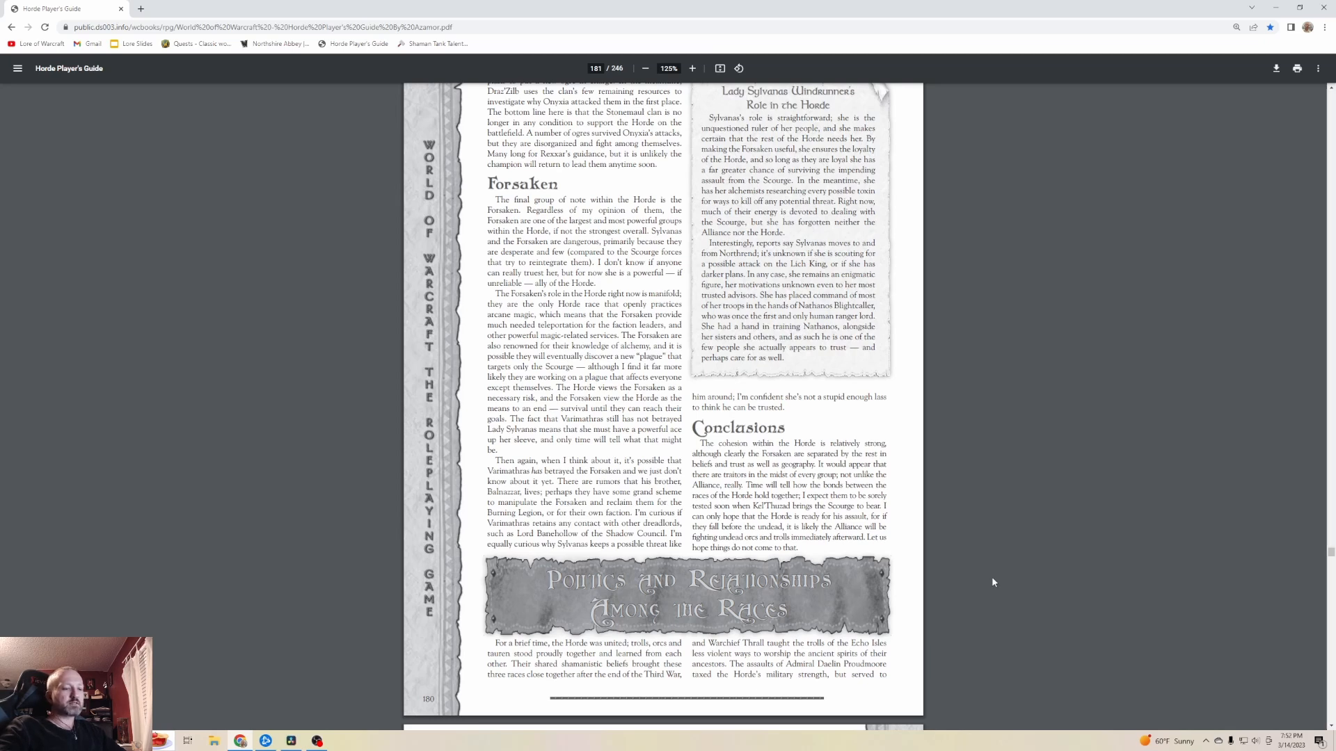
mouse_move(1059, 604)
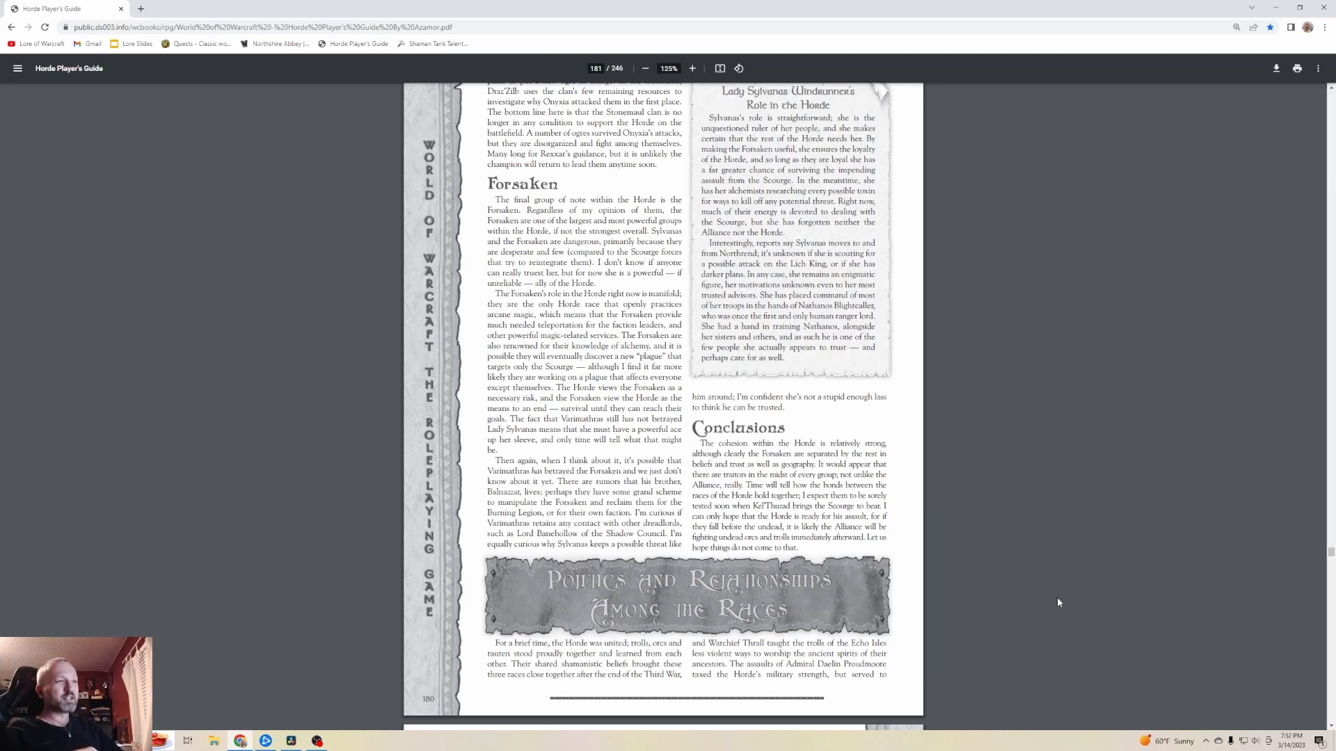
mouse_move(1020, 585)
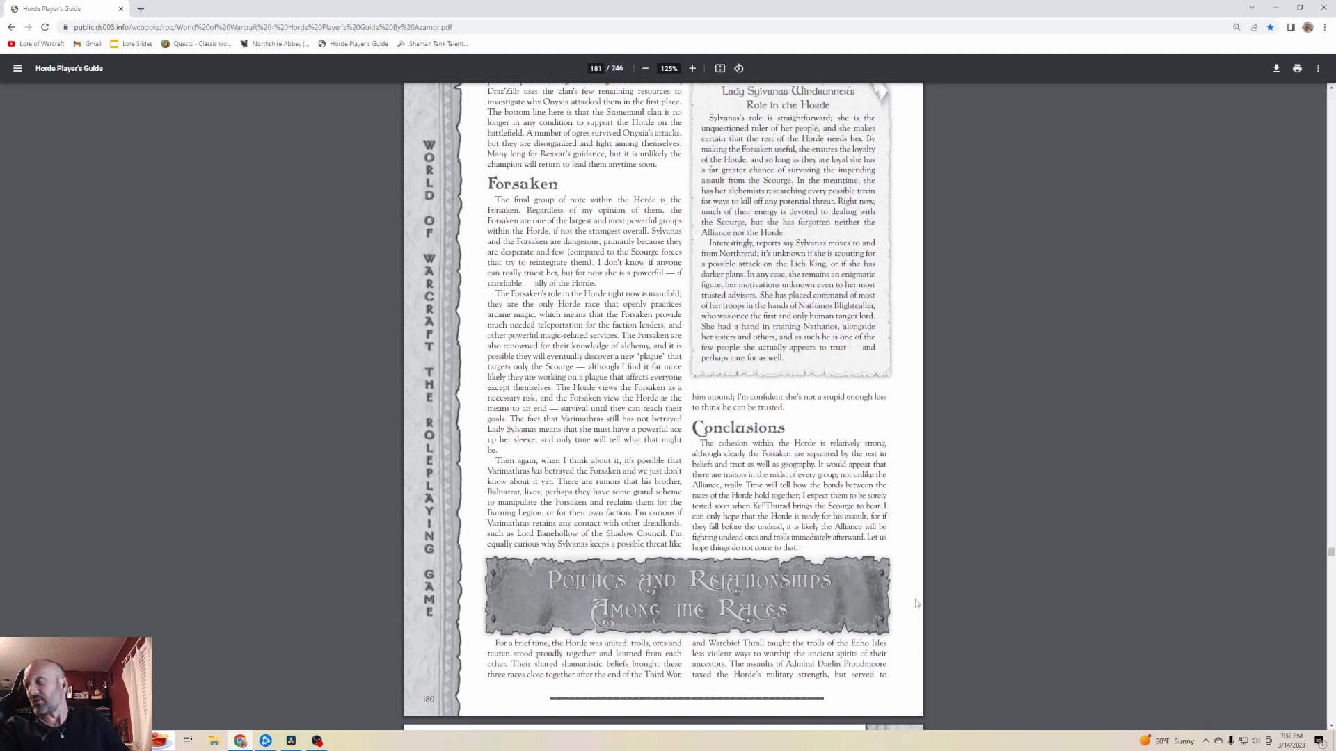
mouse_move(926, 606)
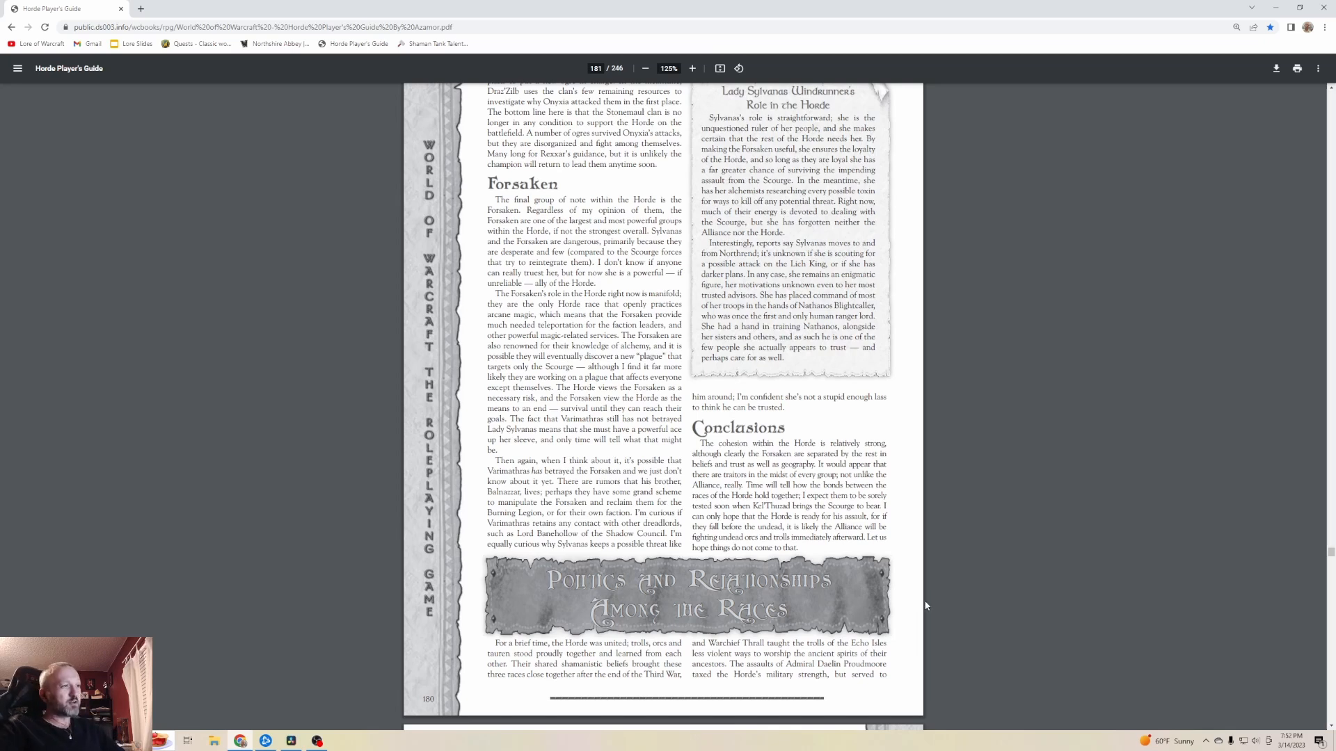
mouse_move(1000, 623)
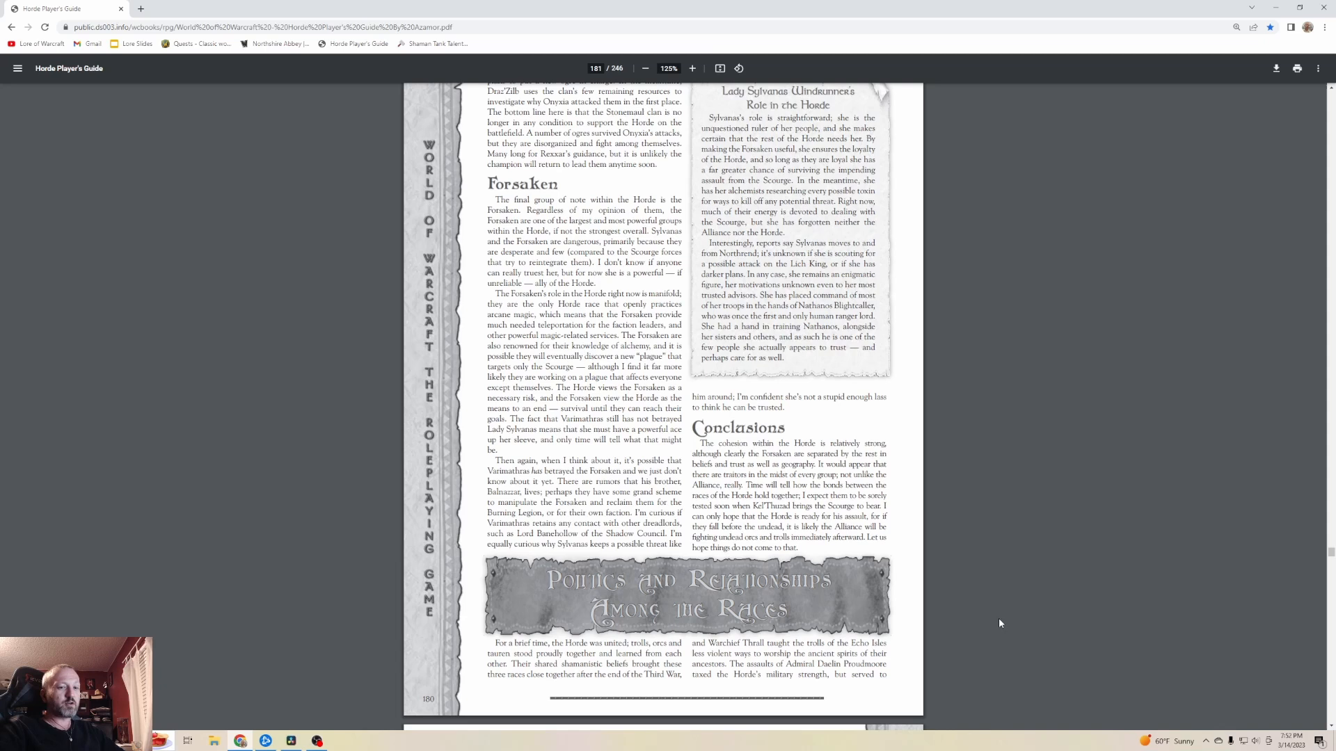
mouse_move(1008, 619)
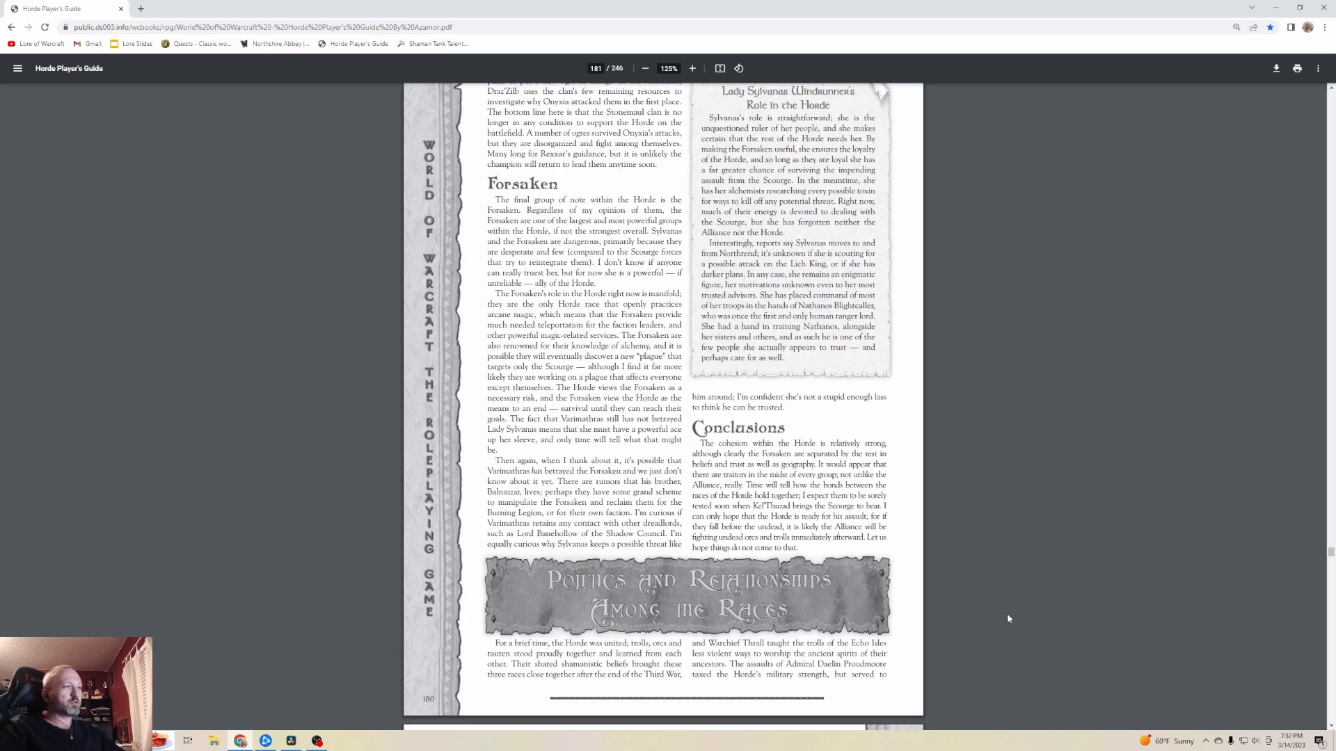
mouse_move(943, 638)
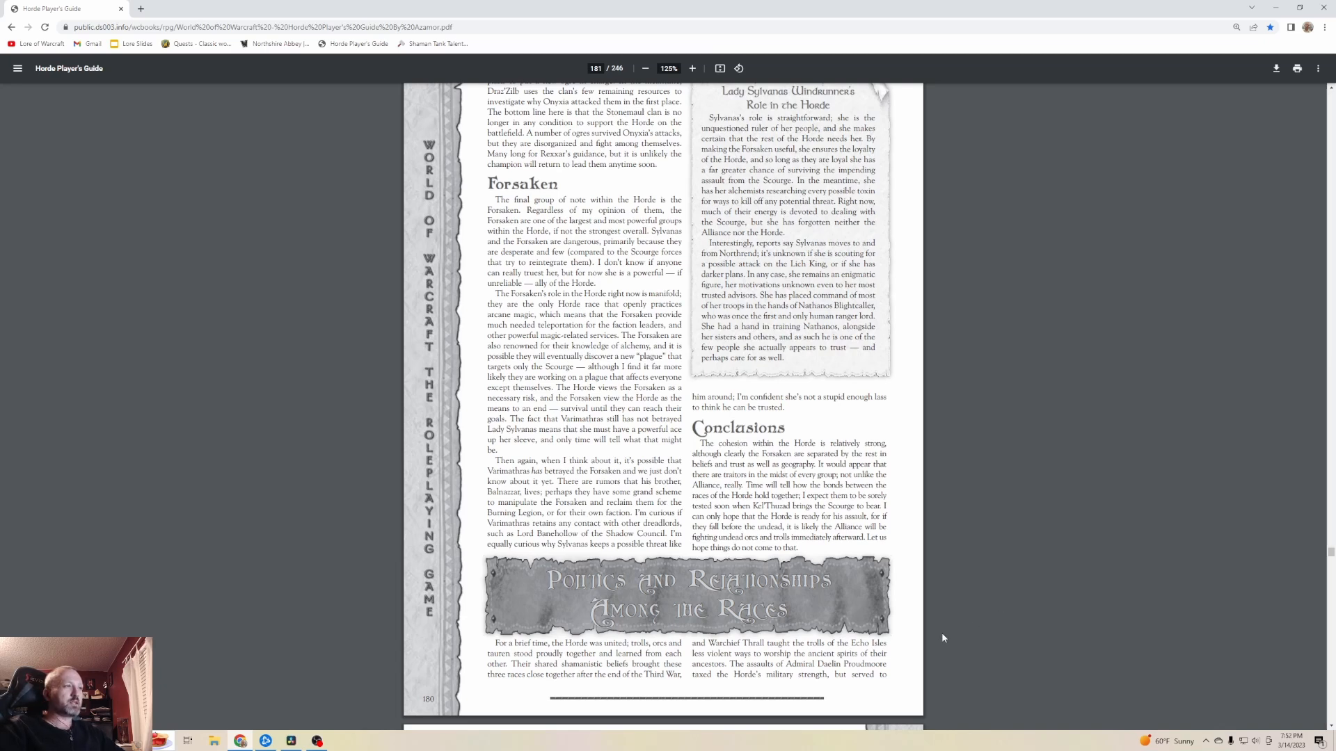
mouse_move(955, 651)
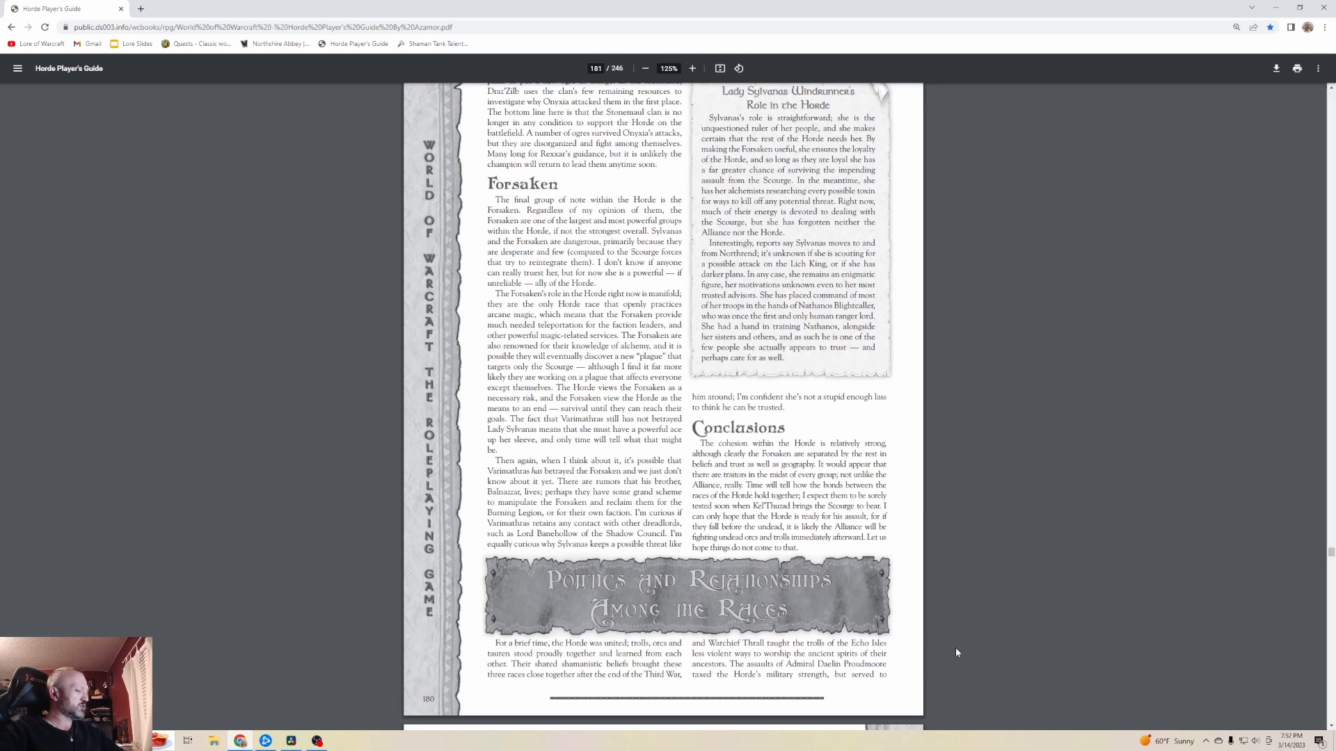
mouse_move(957, 649)
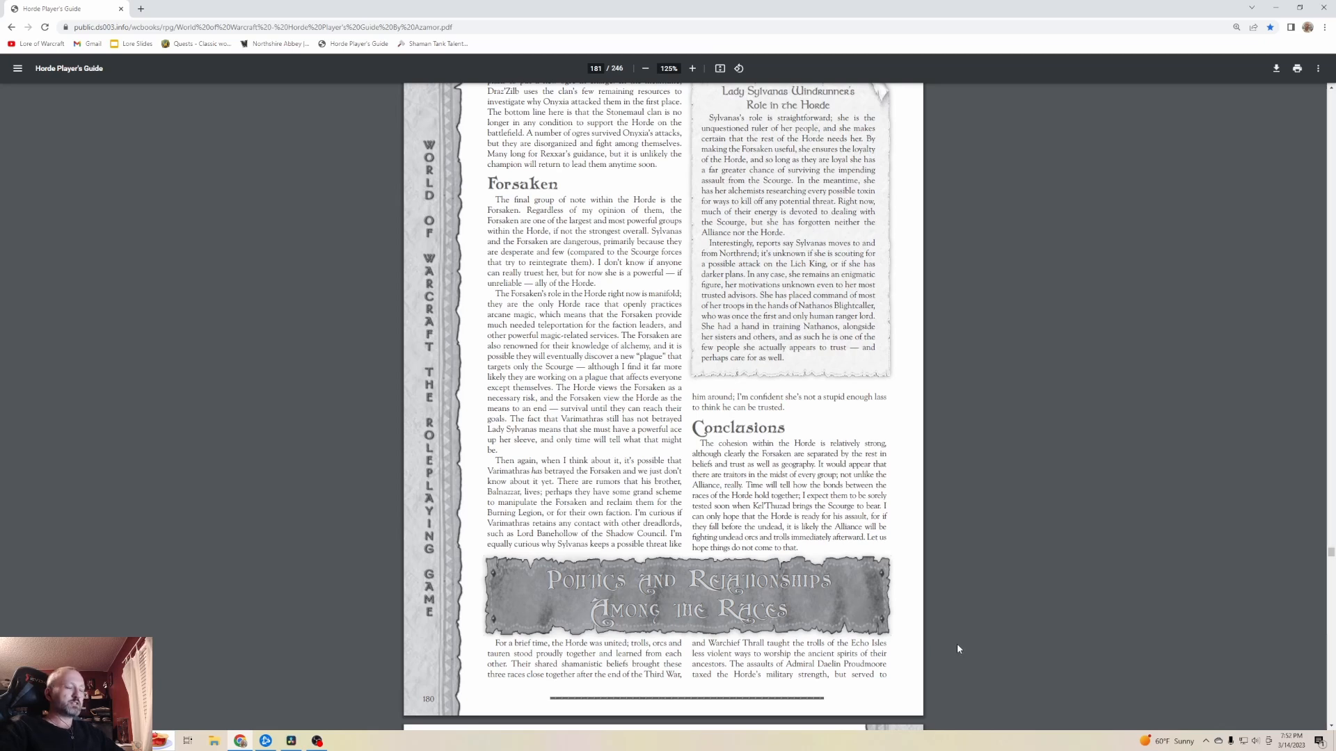
mouse_move(985, 648)
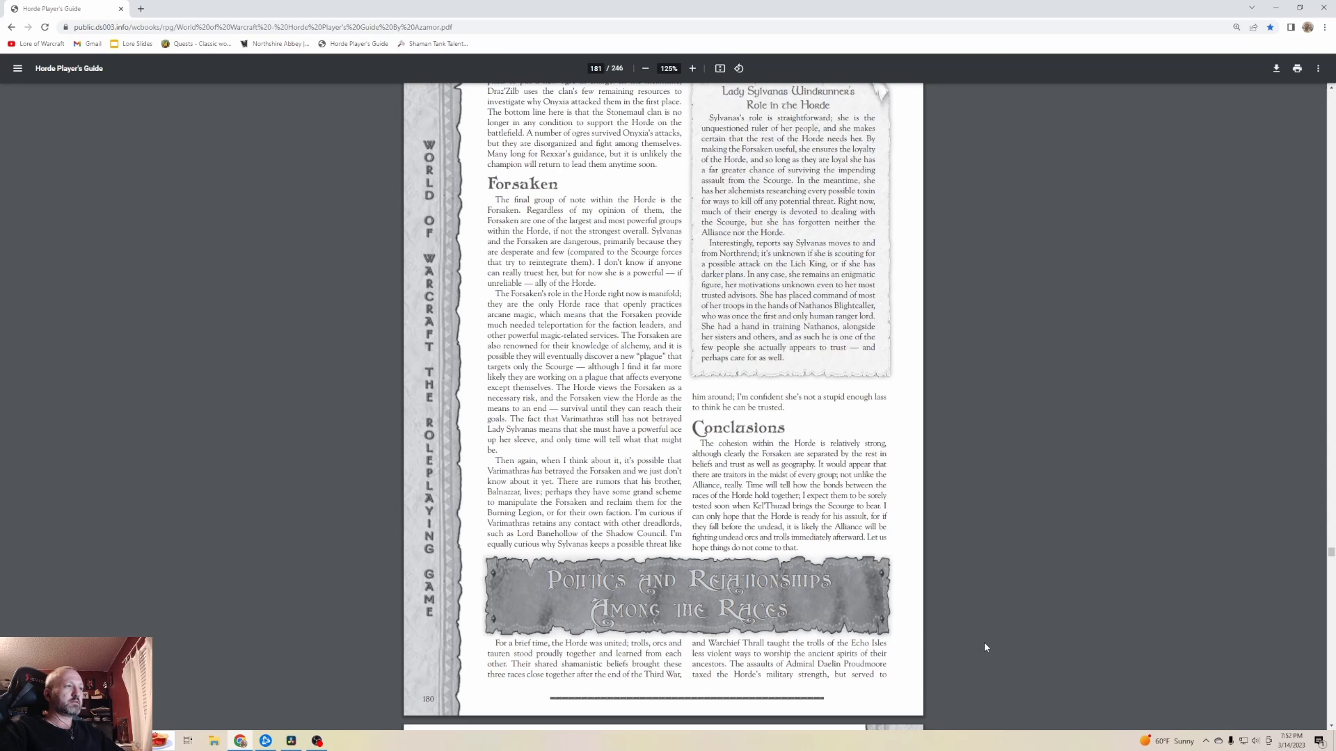
mouse_move(1124, 643)
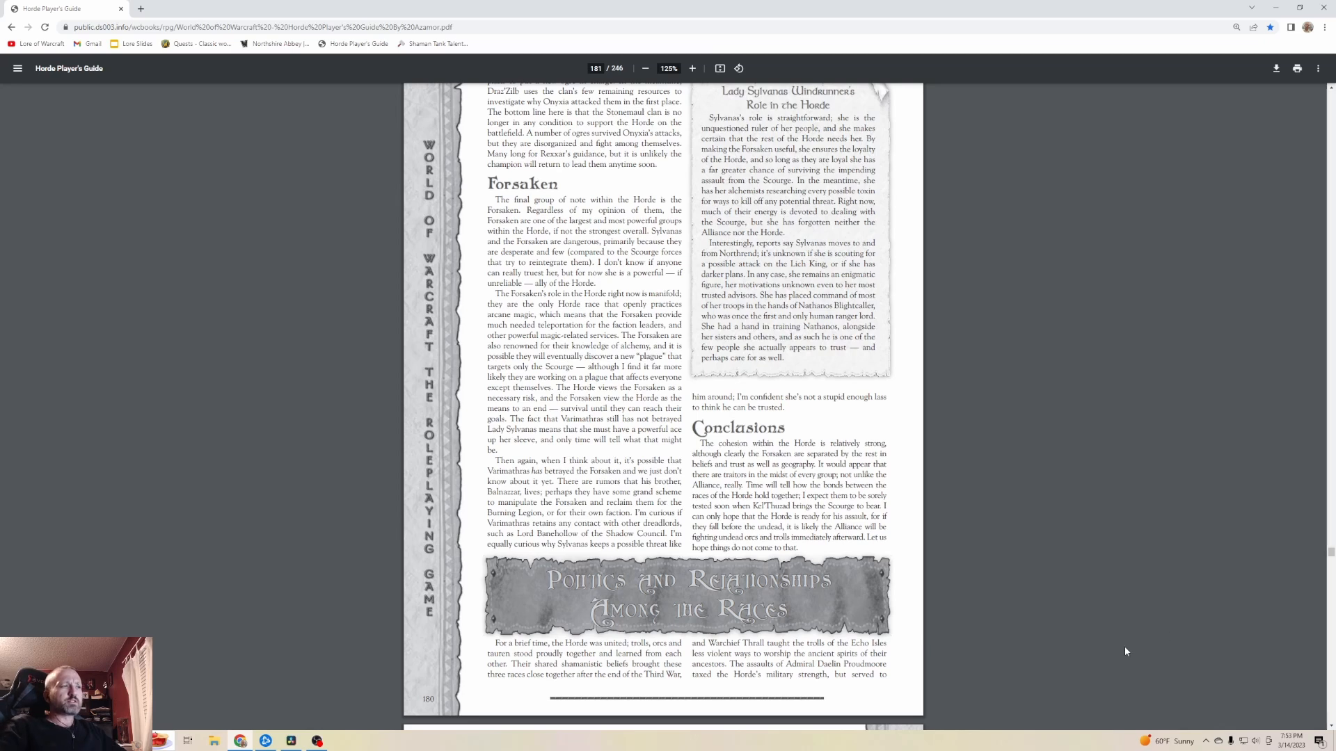
mouse_move(1061, 641)
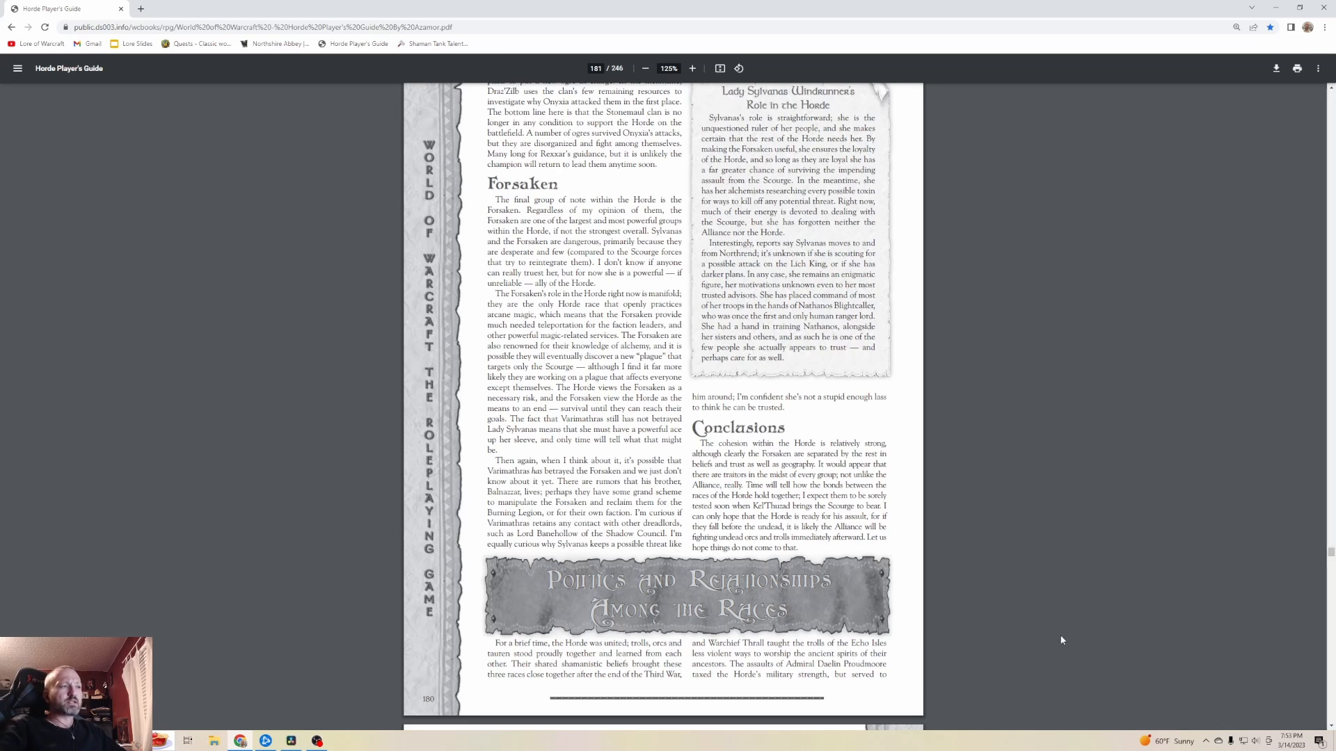
Scroll through page 182's Politics and Relationships text down to Lands and Resources.
scroll(down, 3)
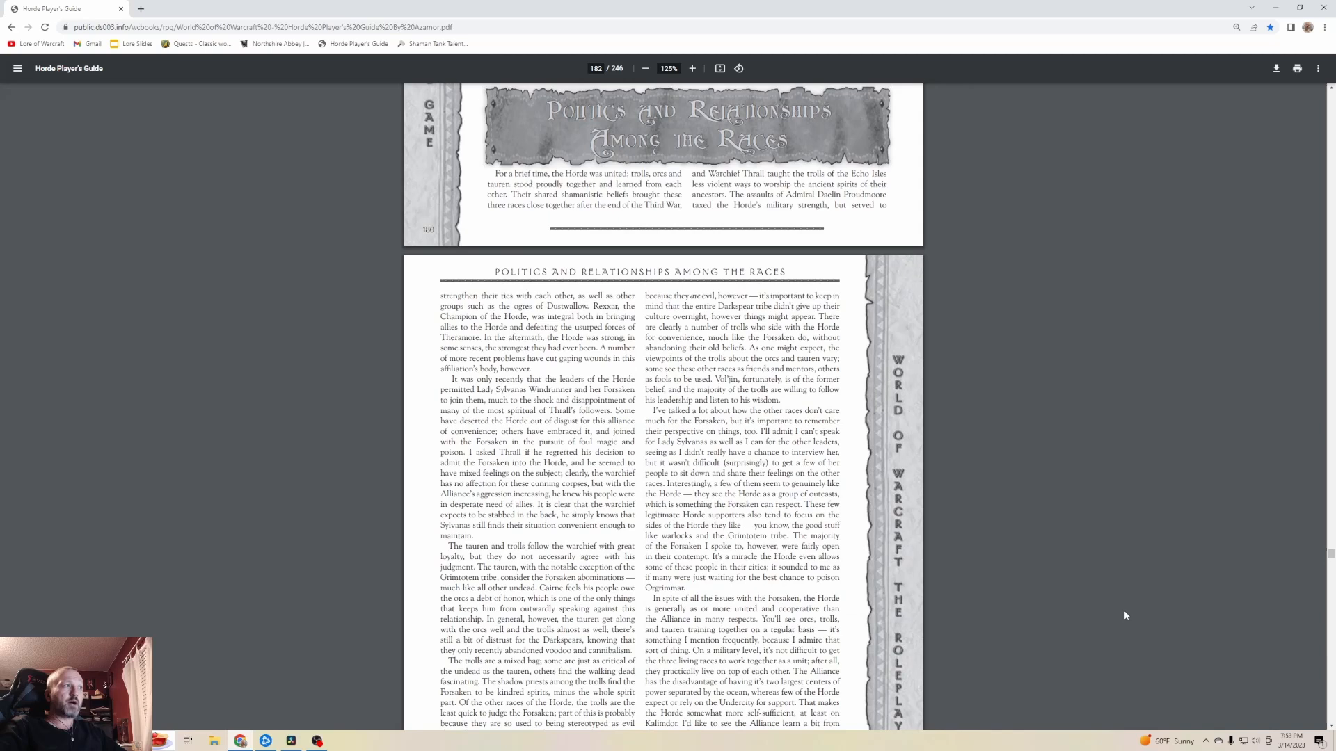
scroll(down, 3)
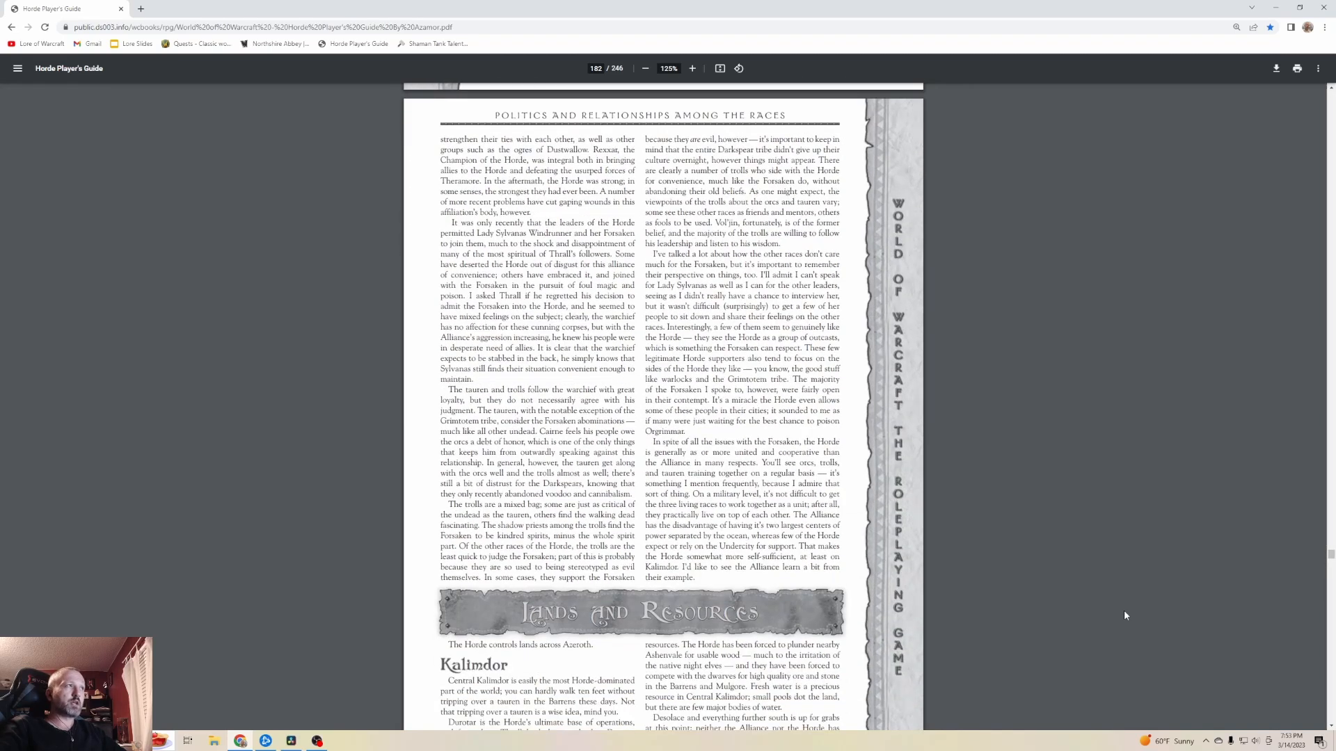
scroll(down, 3)
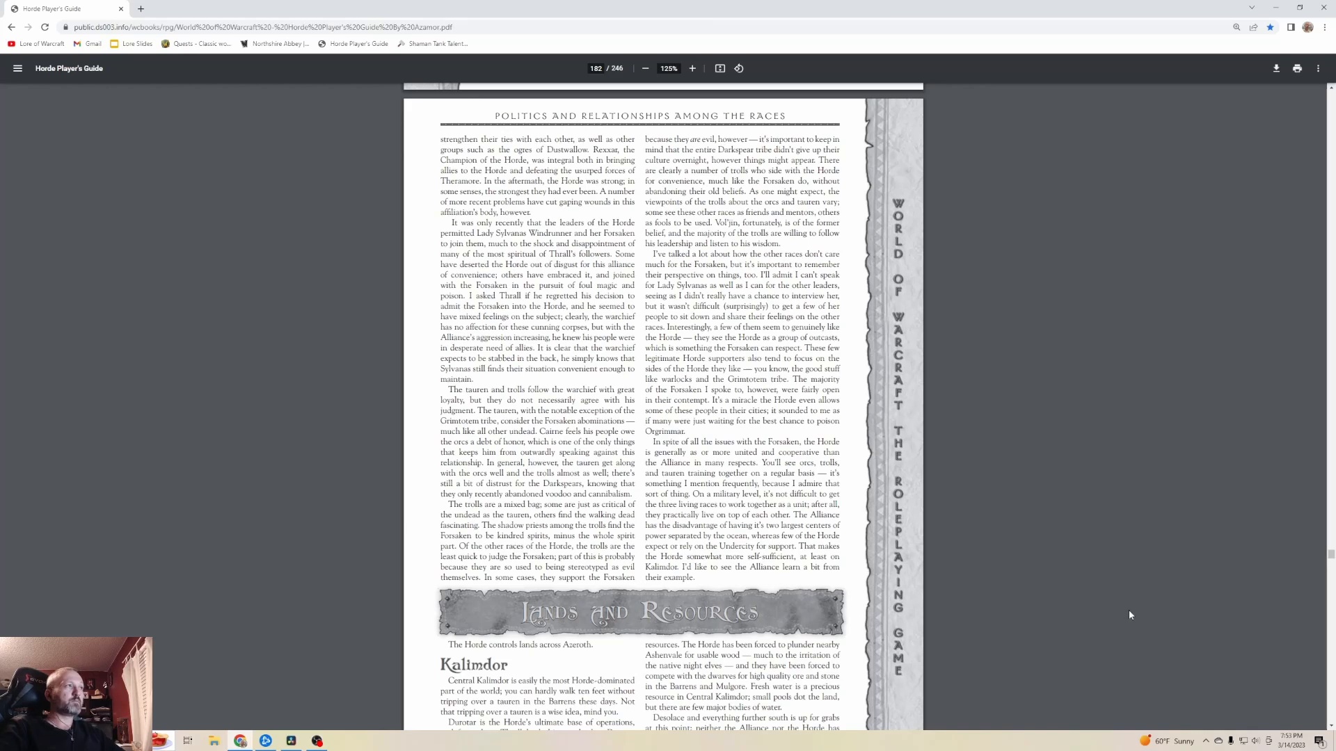
mouse_move(1131, 614)
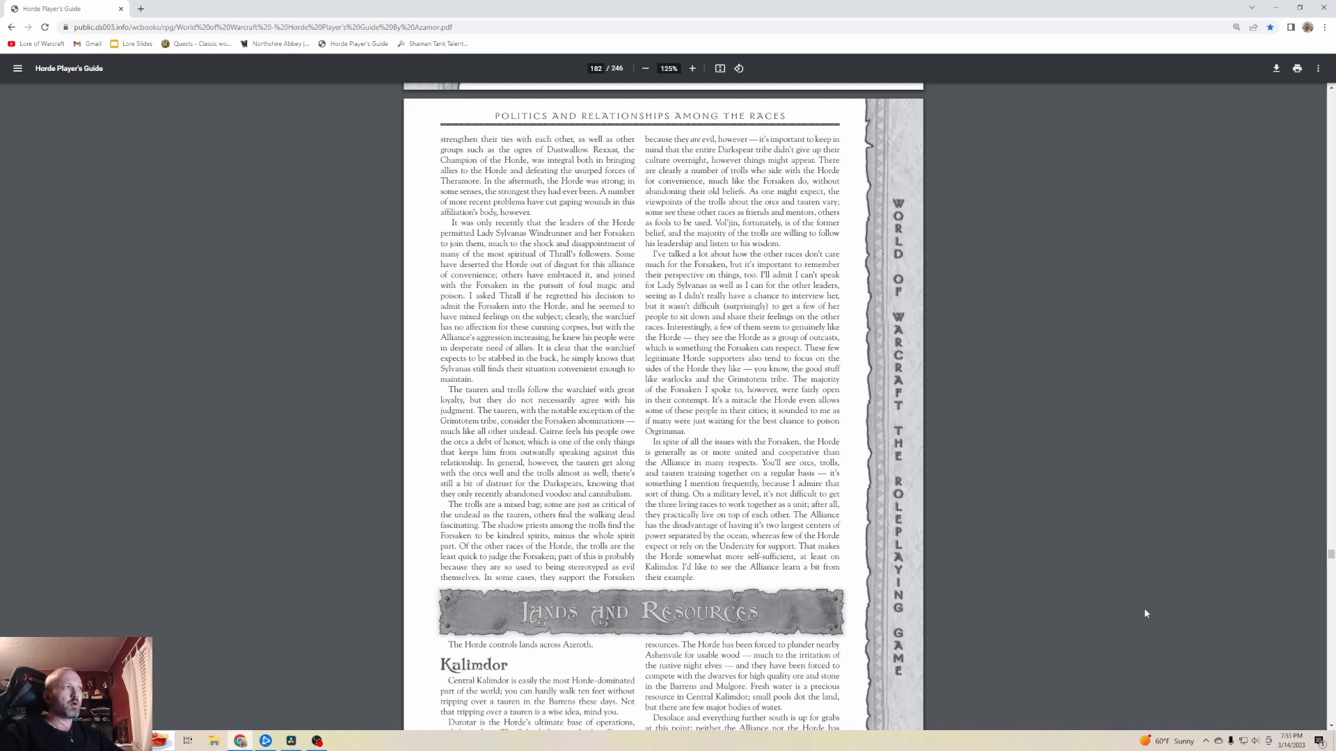
mouse_move(1094, 591)
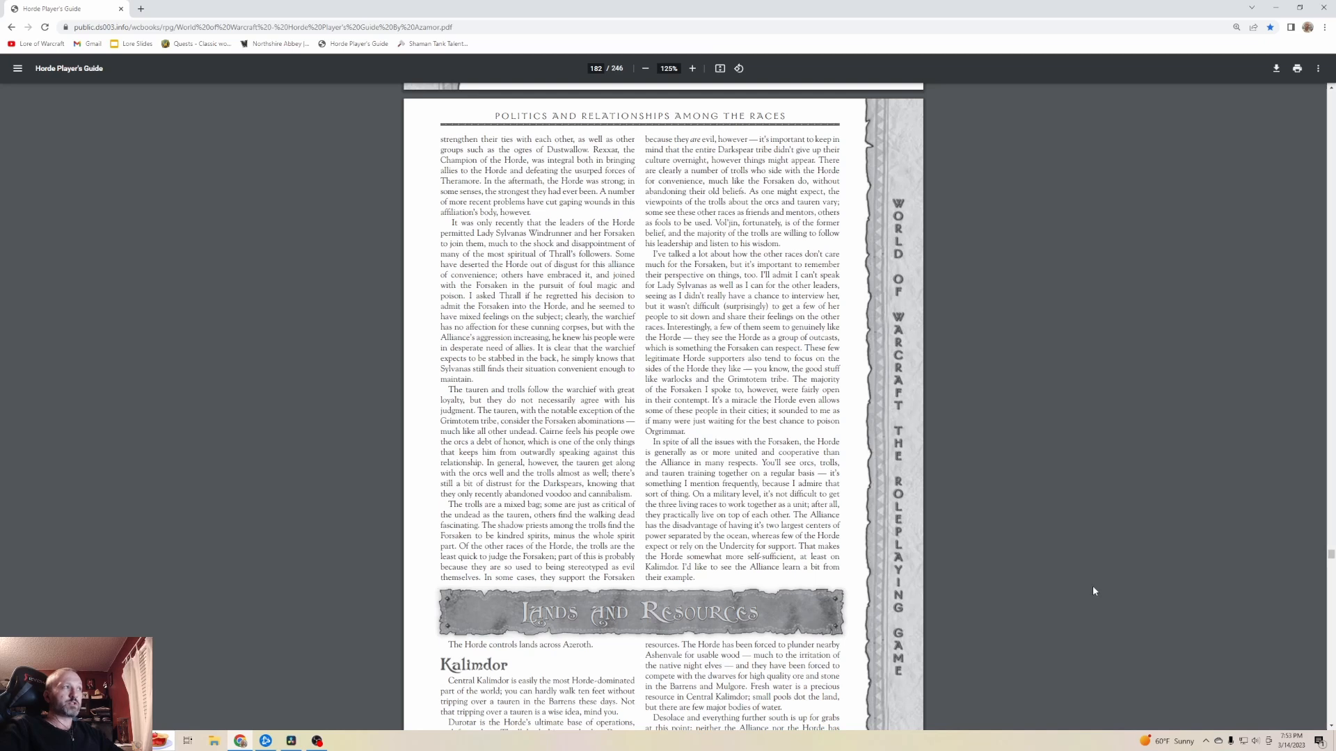
mouse_move(1100, 588)
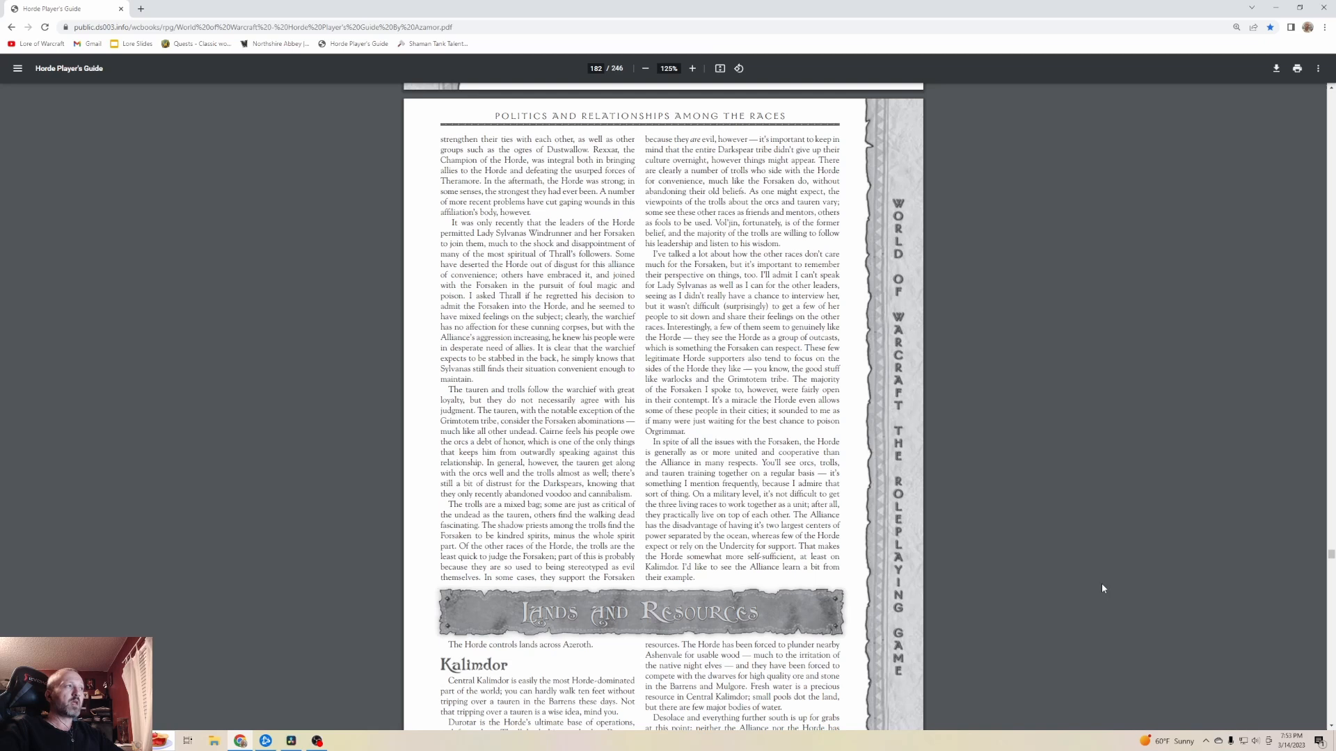
mouse_move(1108, 587)
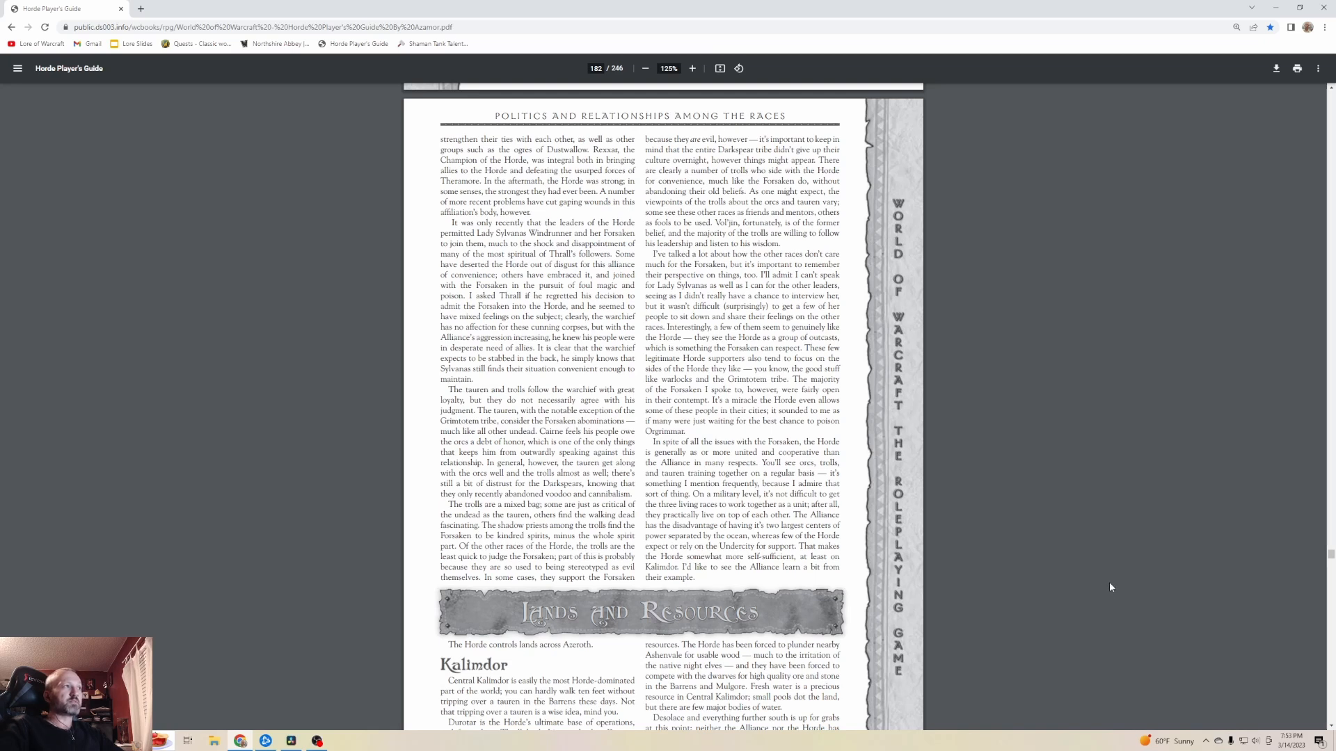
mouse_move(1101, 585)
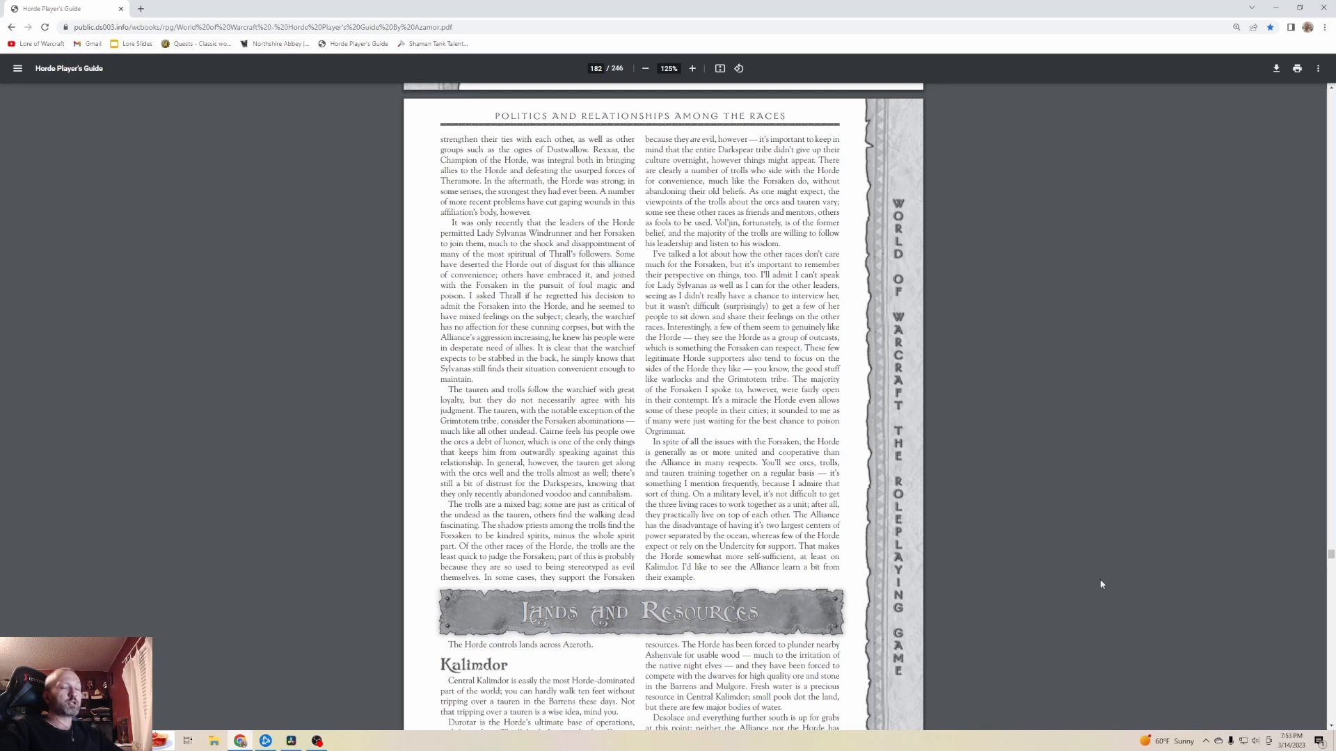
mouse_move(1107, 584)
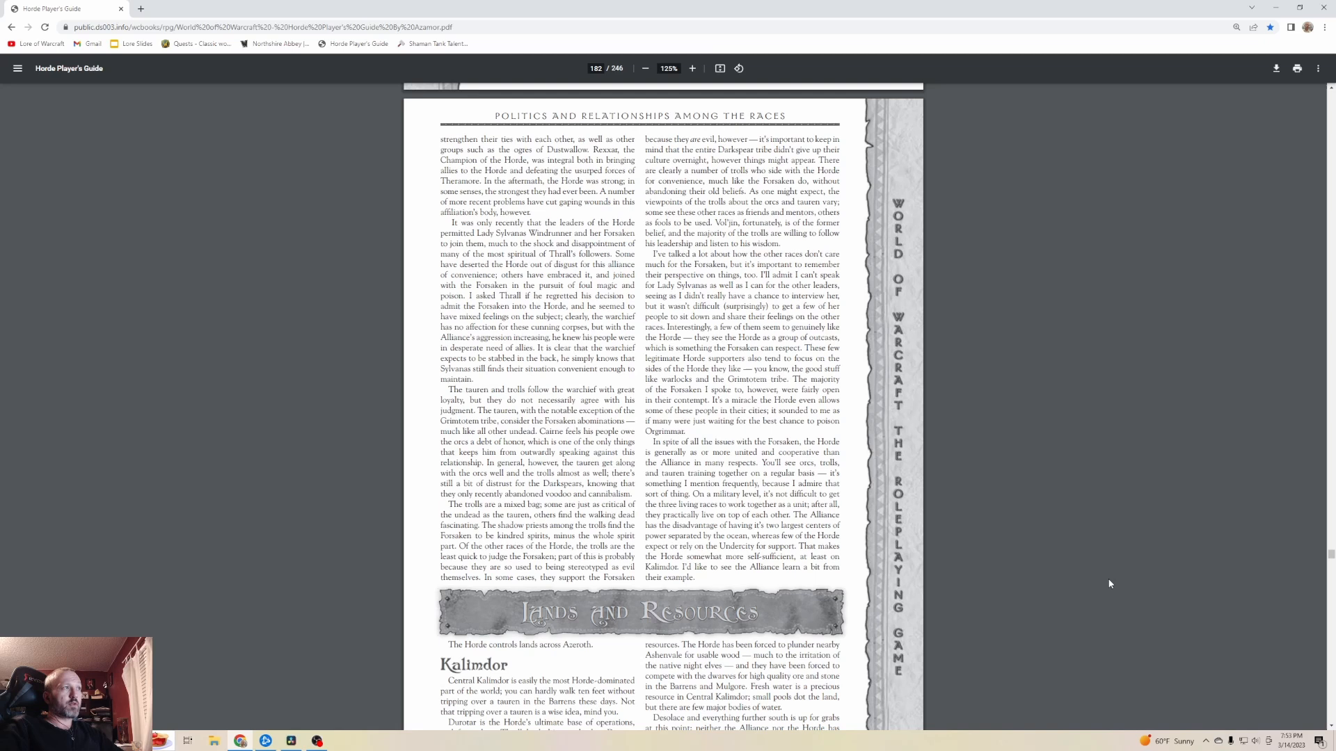
mouse_move(1115, 583)
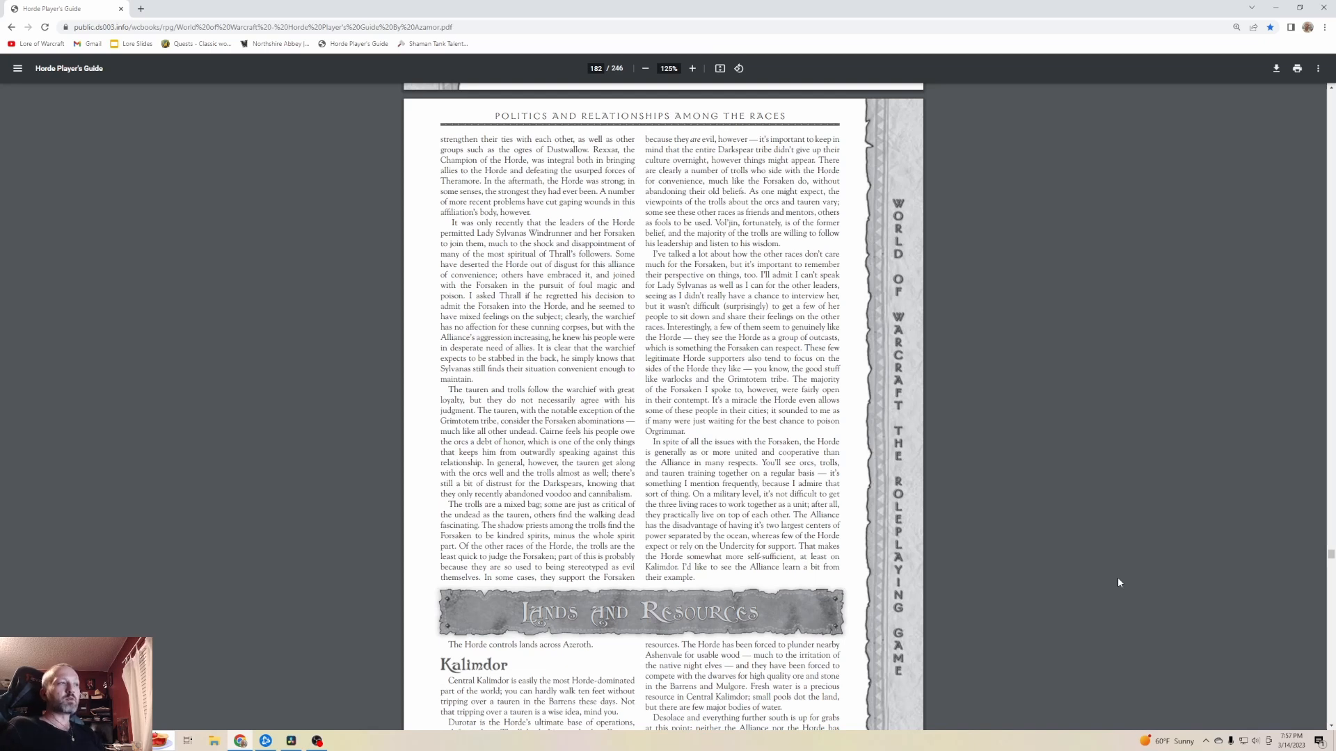
mouse_move(949, 573)
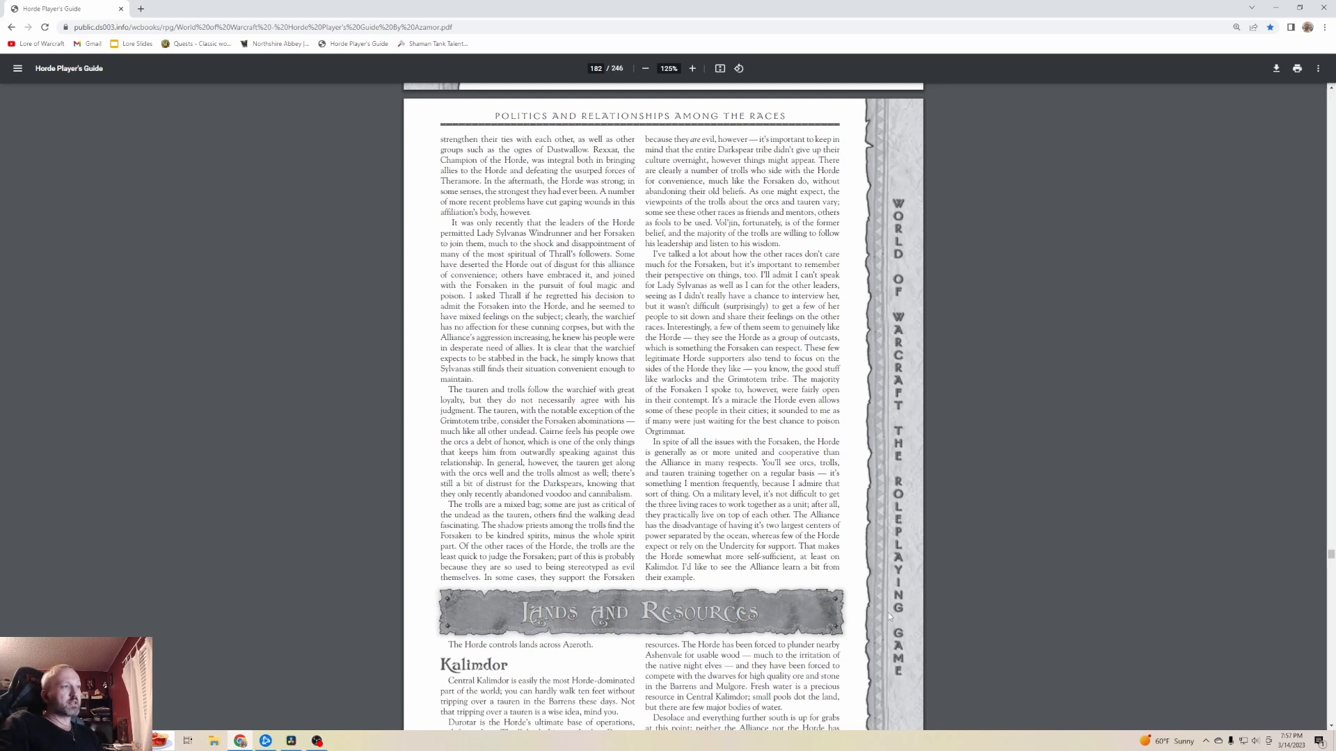
scroll(down, 3)
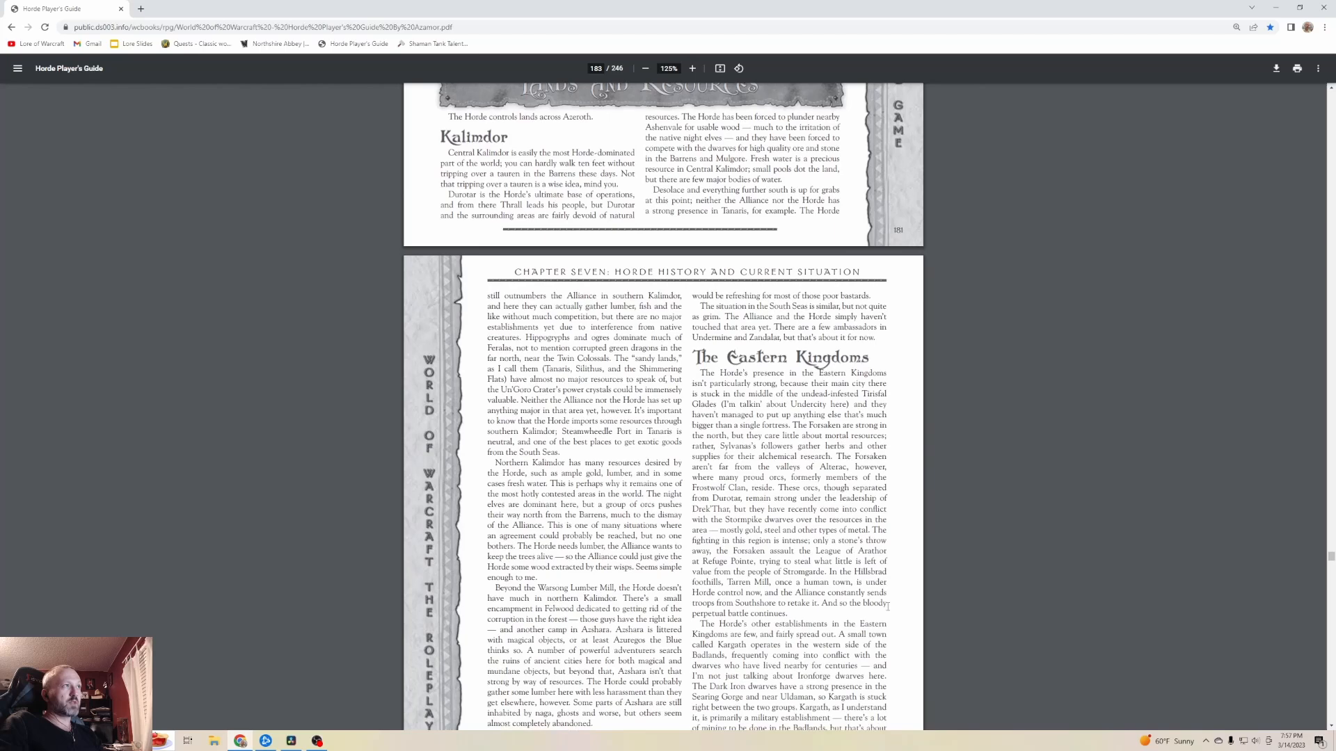
Nudge the PDF view so the Kalimdor text under Lands and Resources fills the screen.
scroll(up, 3)
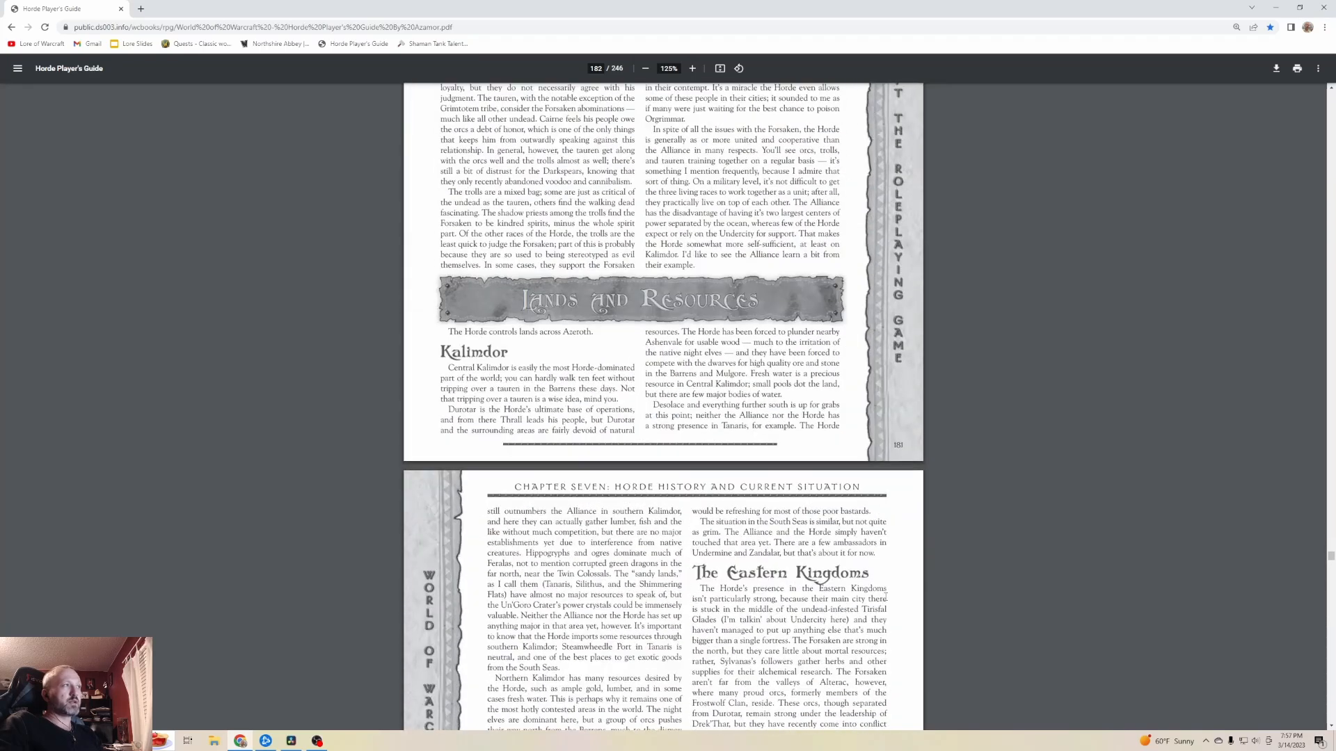
scroll(down, 3)
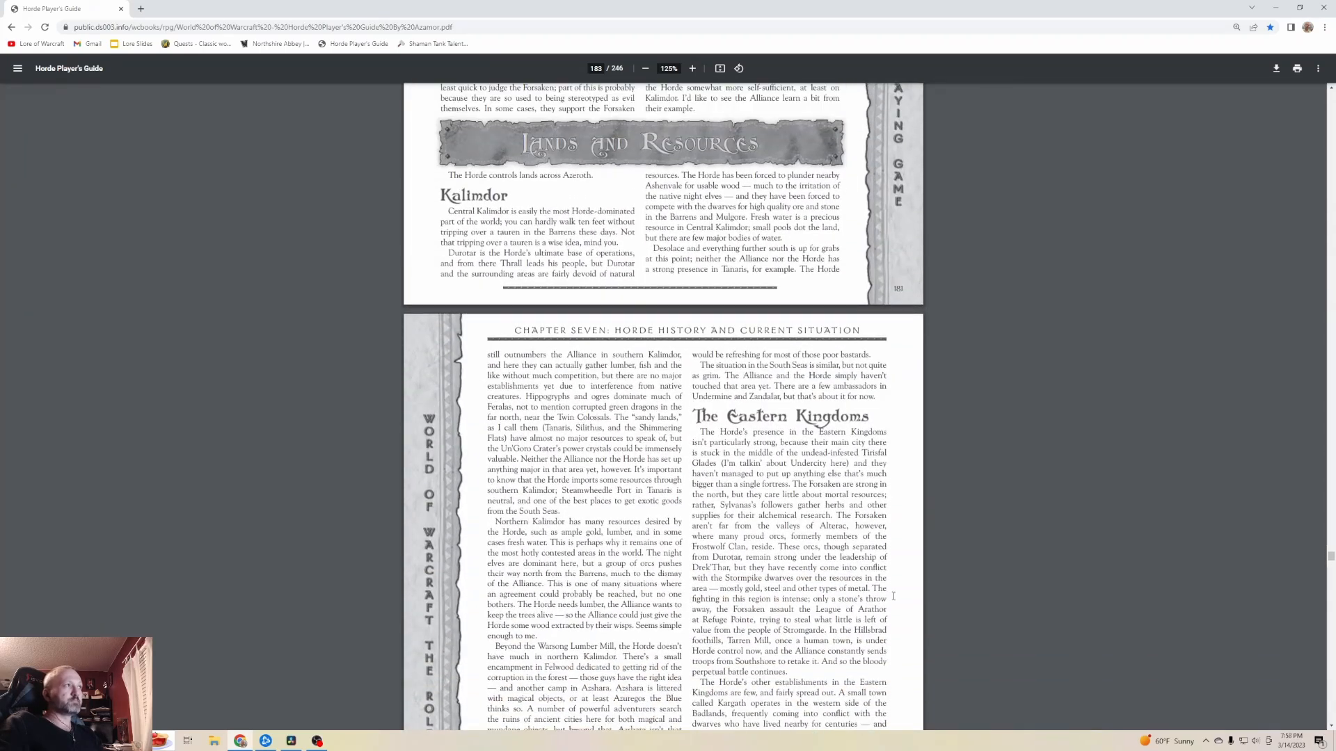
mouse_move(974, 543)
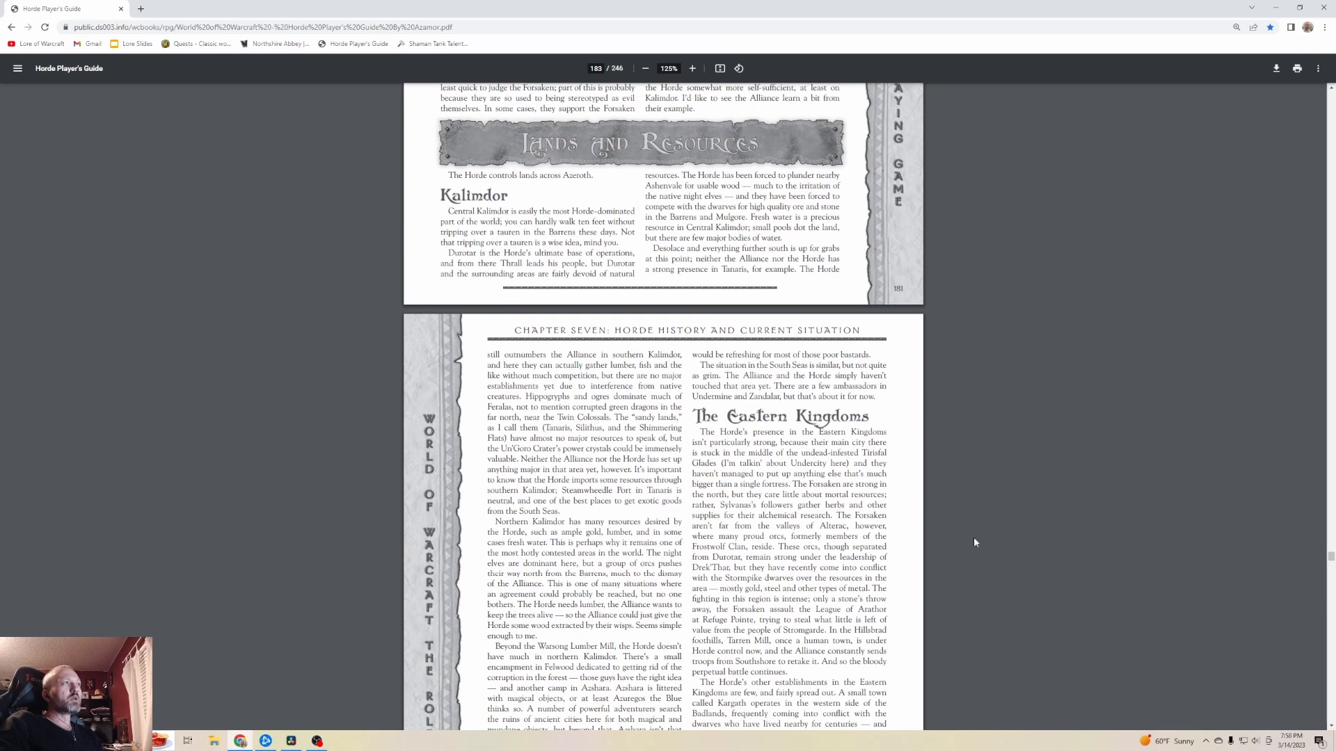
mouse_move(929, 524)
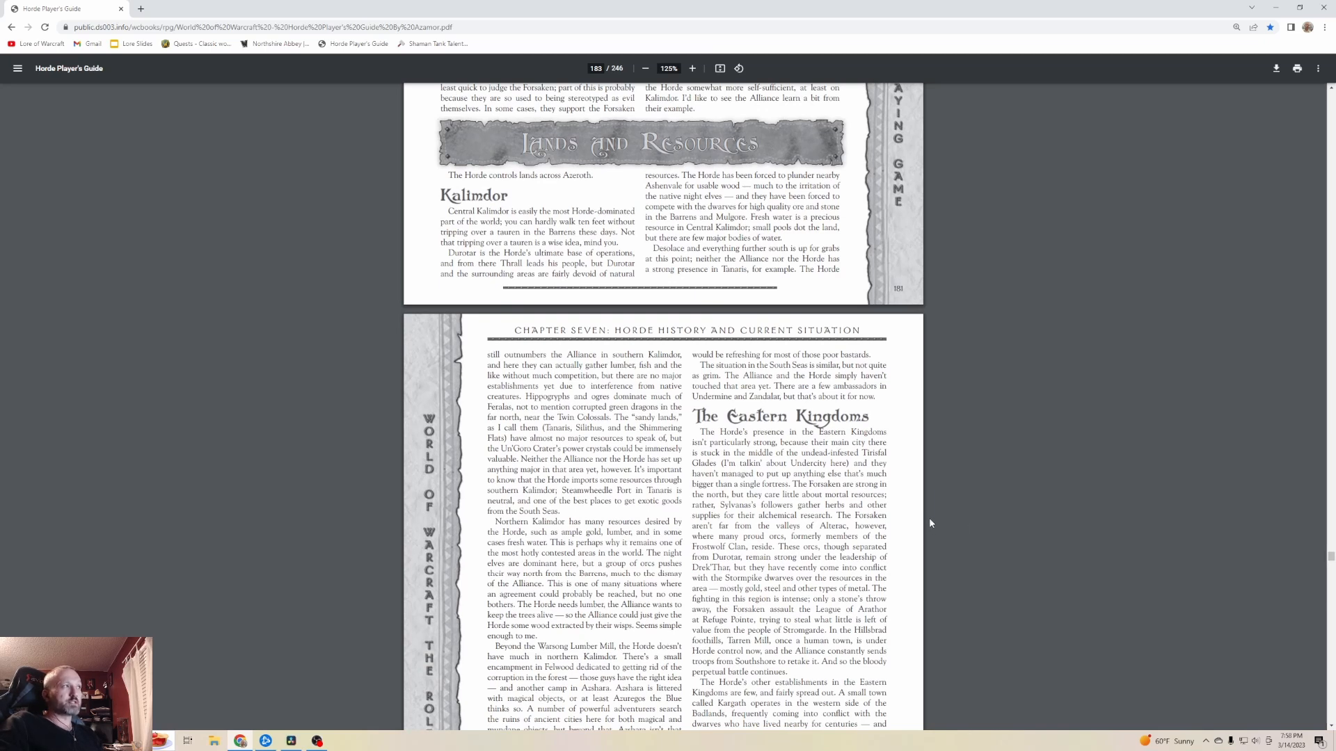
mouse_move(660, 318)
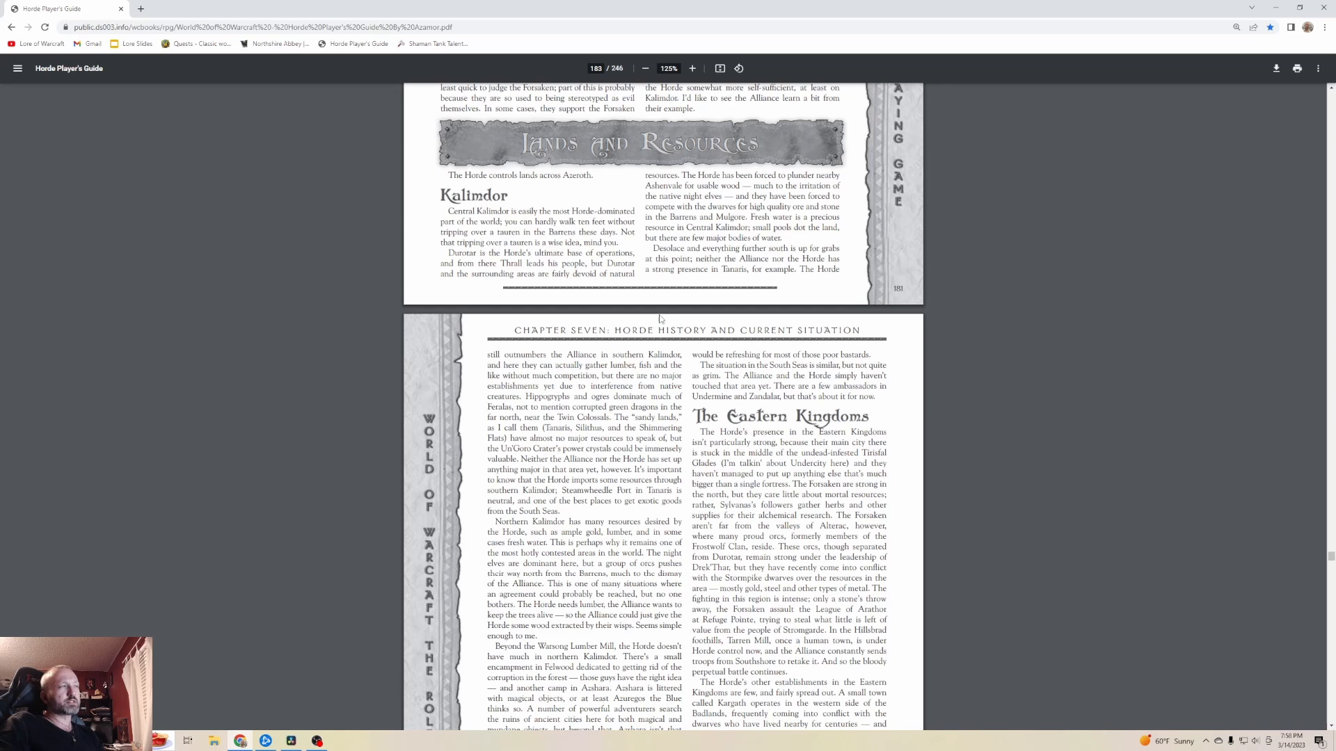
mouse_move(994, 488)
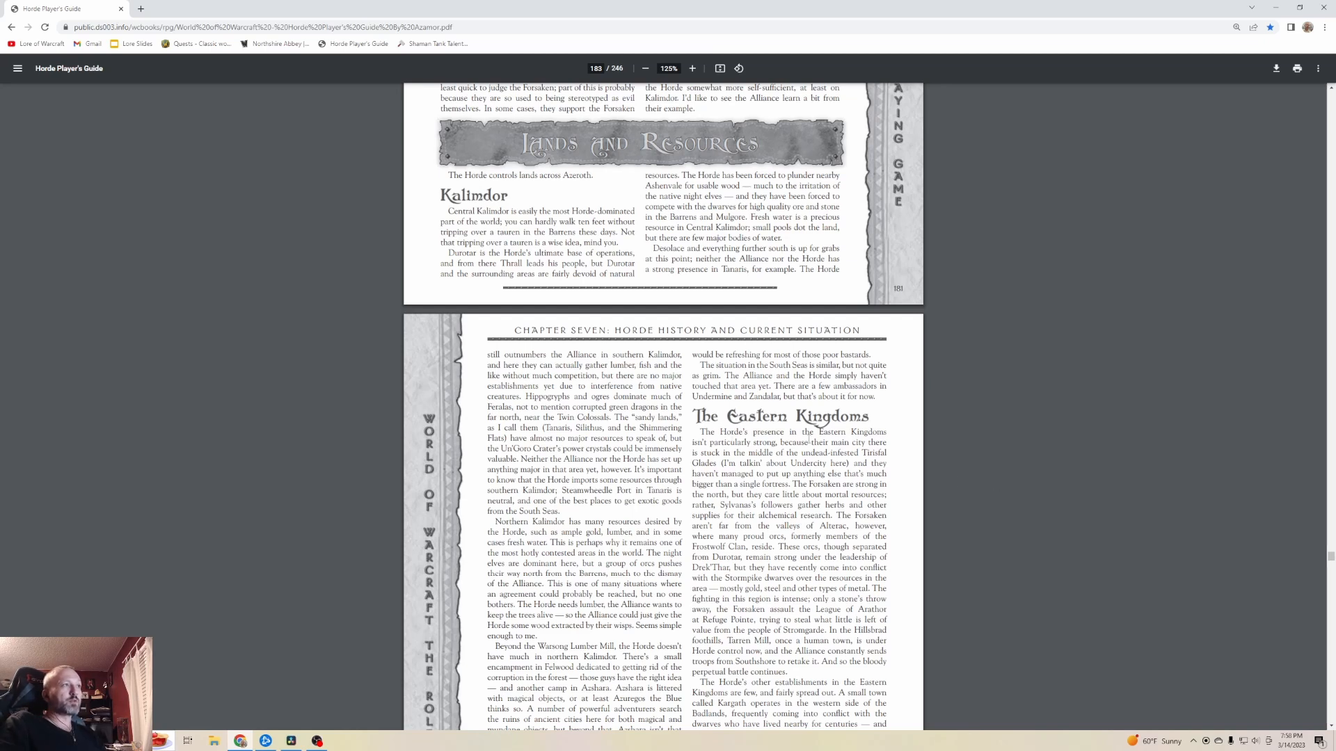
scroll(down, 3)
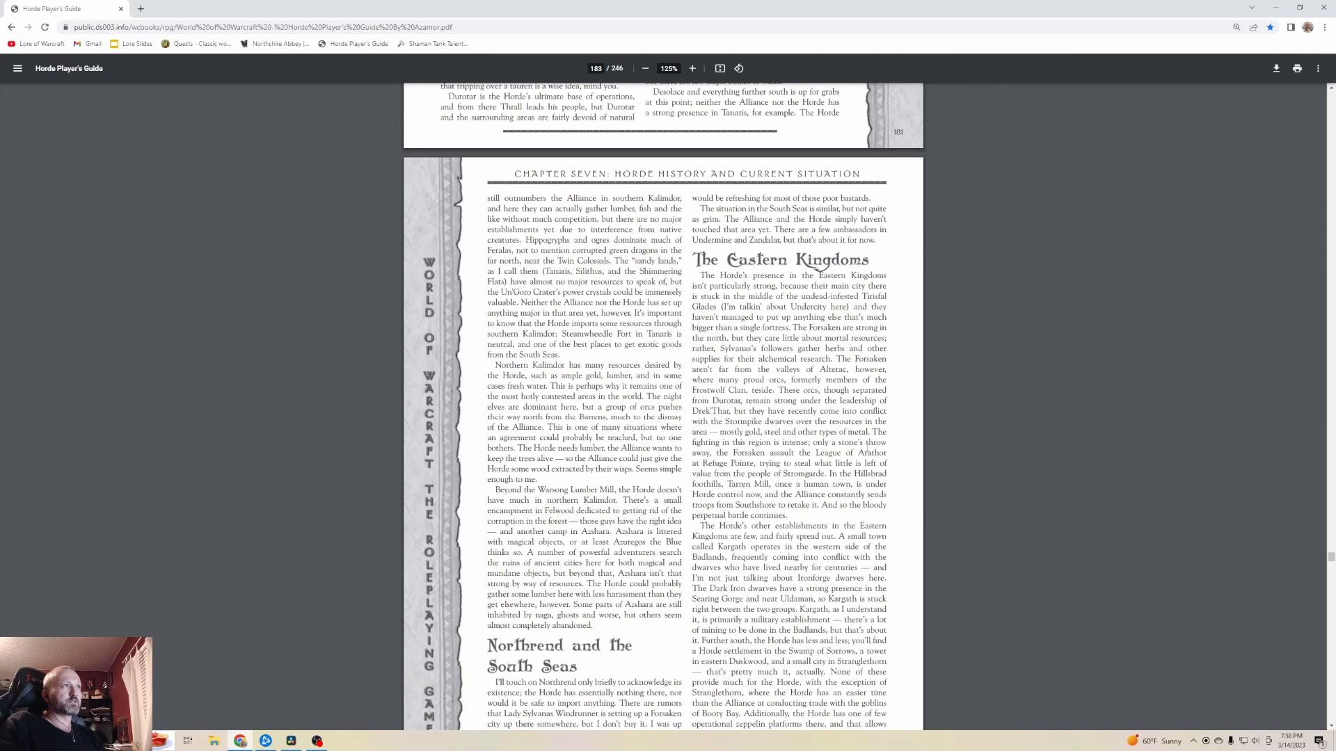
mouse_move(951, 458)
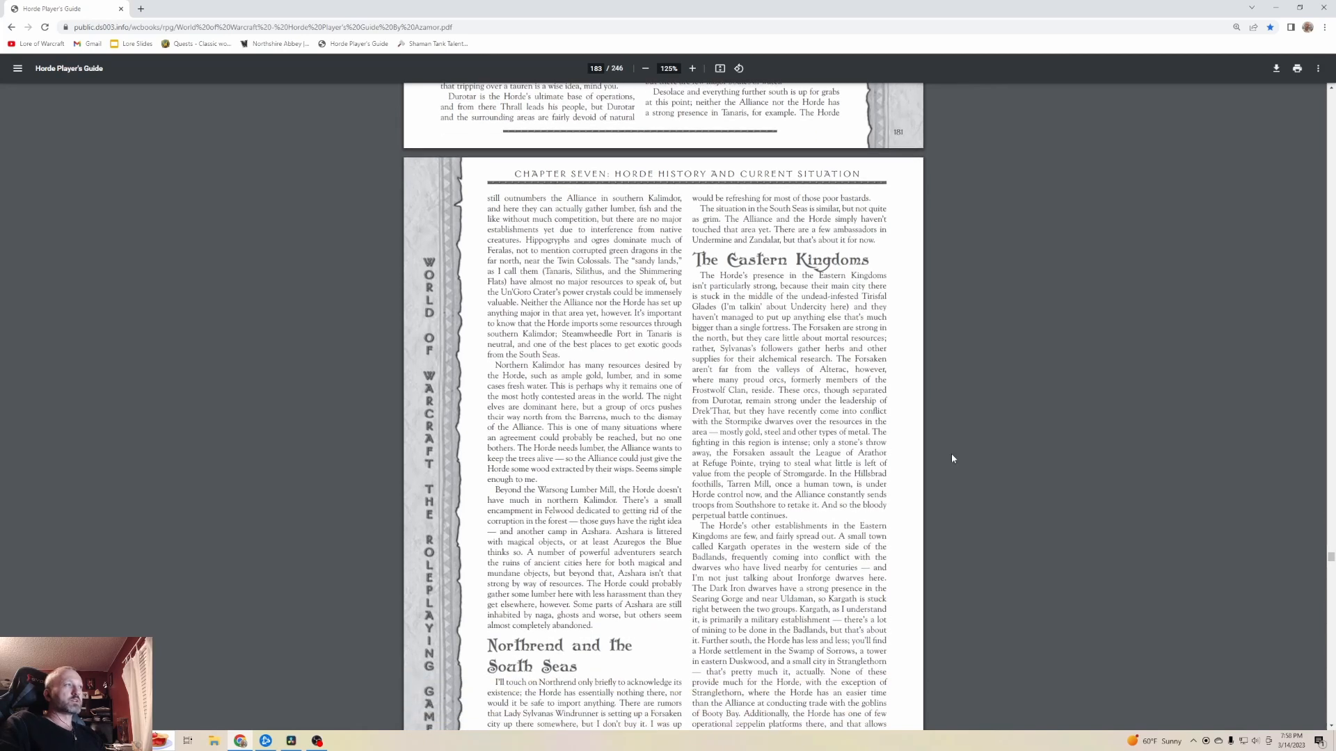
Scroll down to show the Eastern Kingdoms and Northrend and the South Seas sections.
scroll(down, 3)
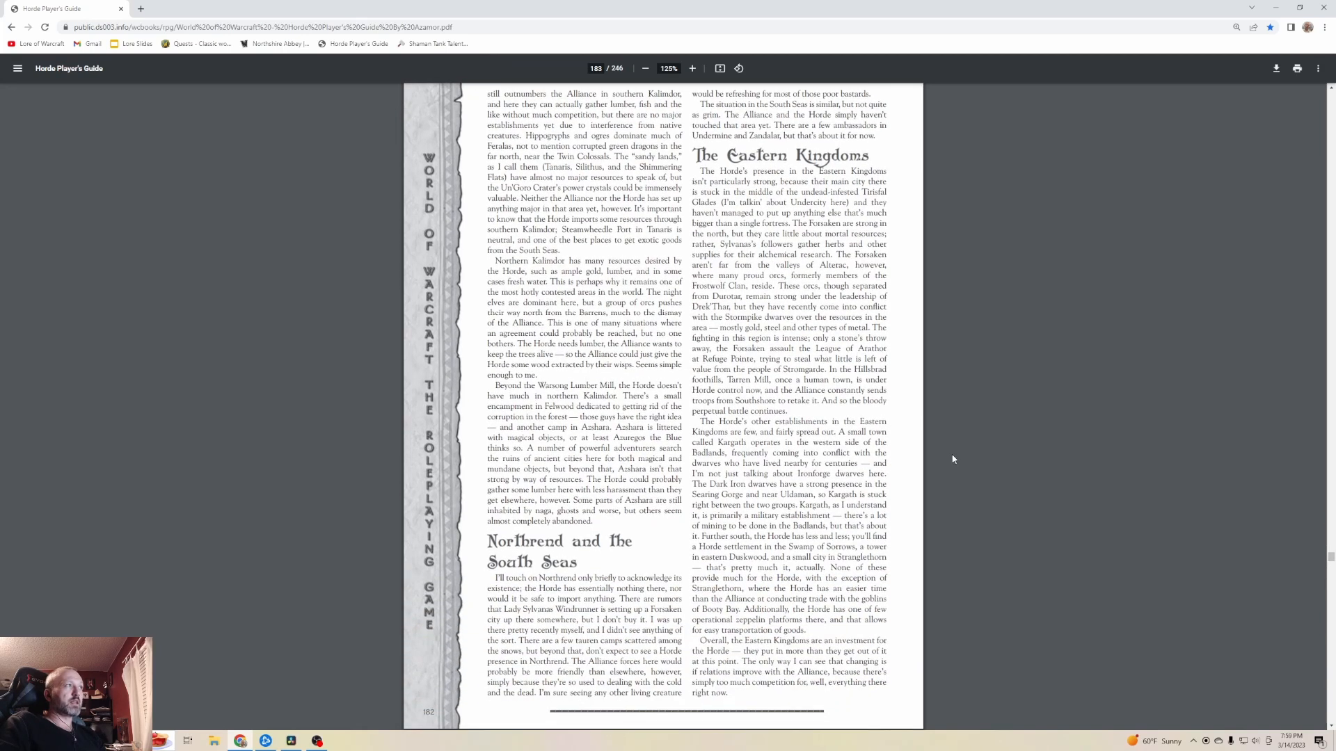
mouse_move(1074, 462)
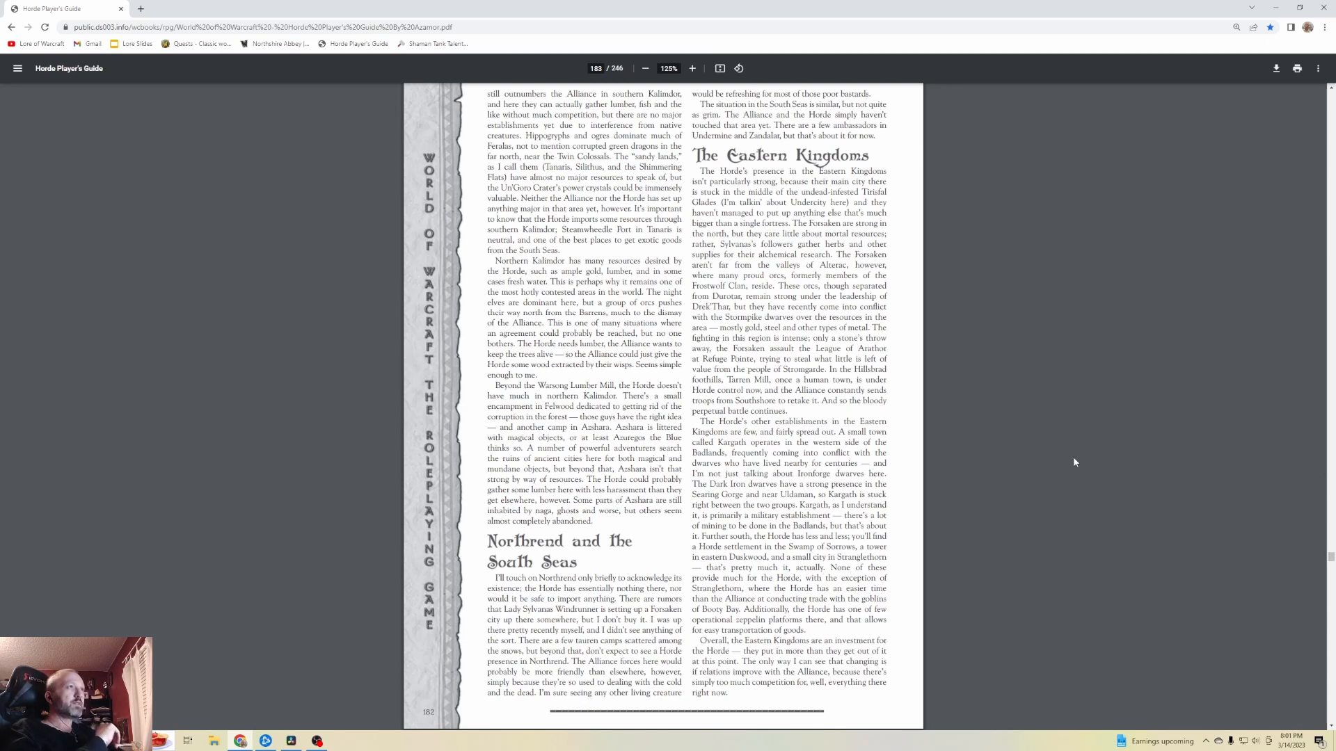
mouse_move(1068, 462)
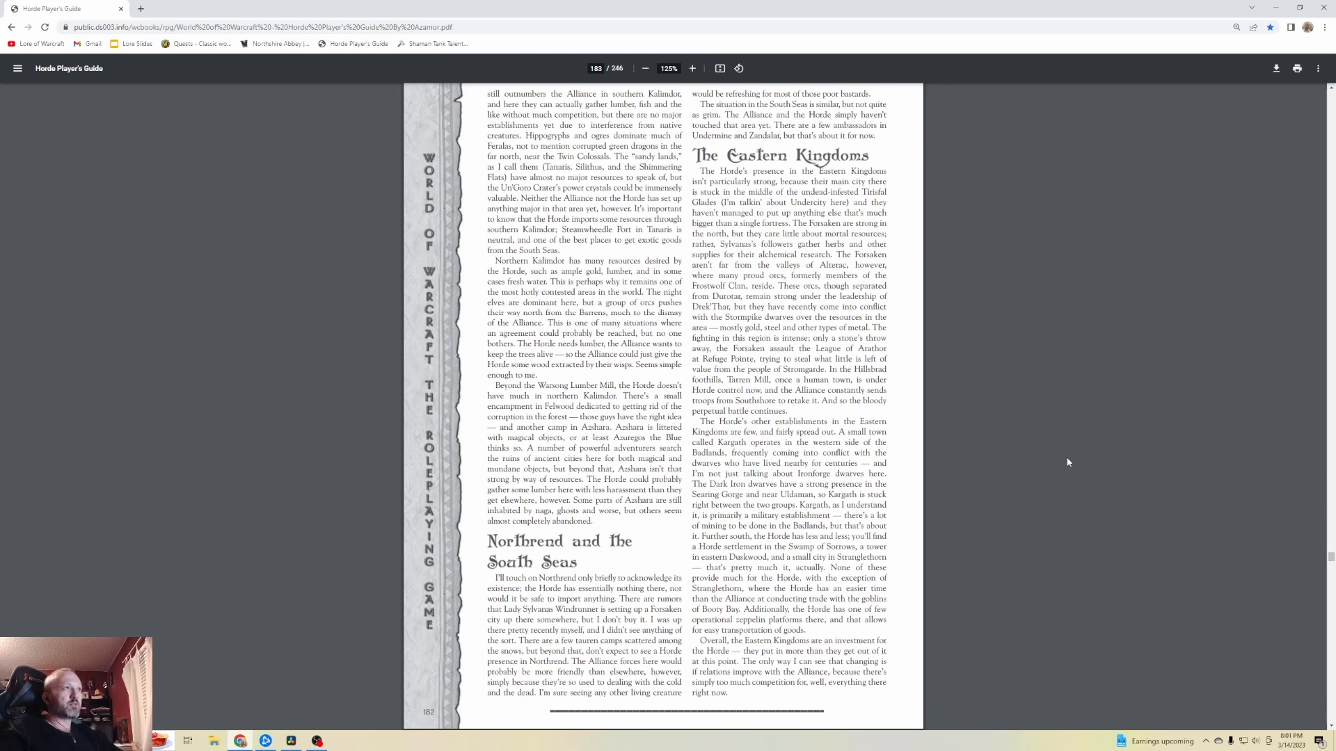
mouse_move(1000, 468)
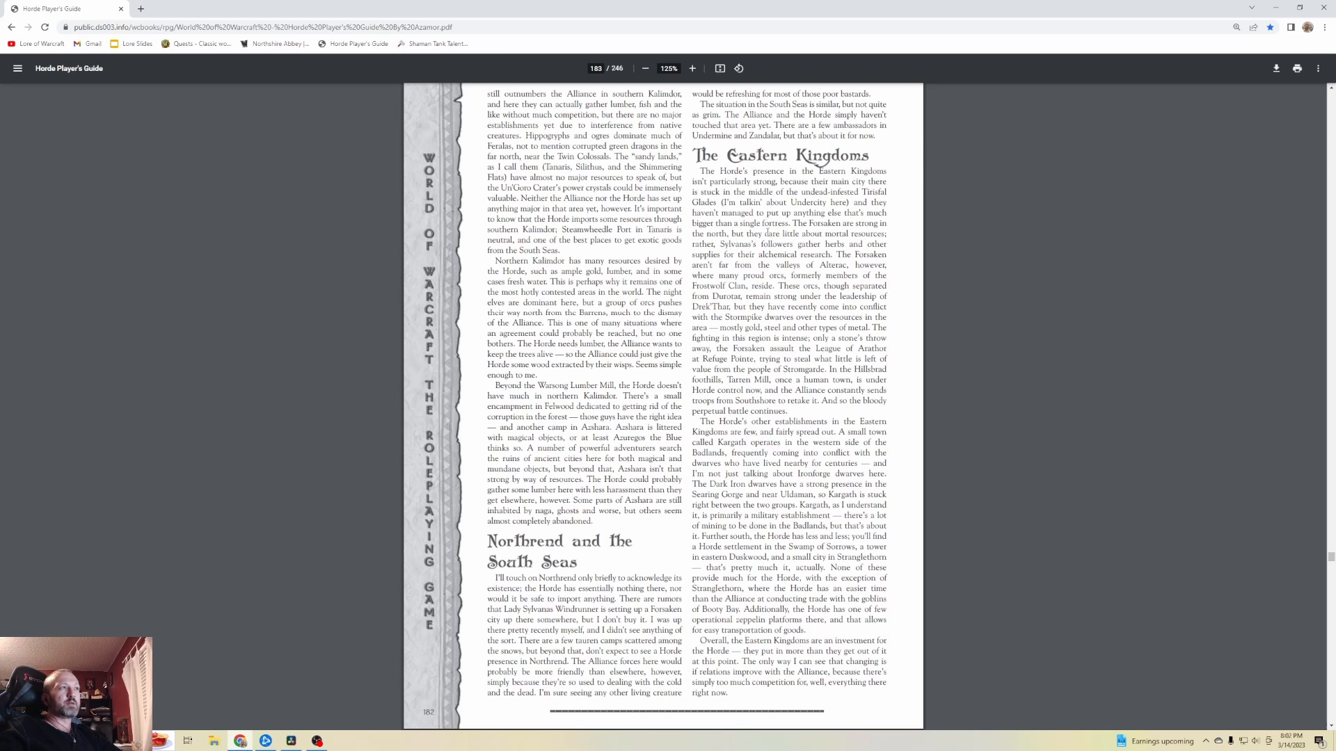
mouse_move(908, 254)
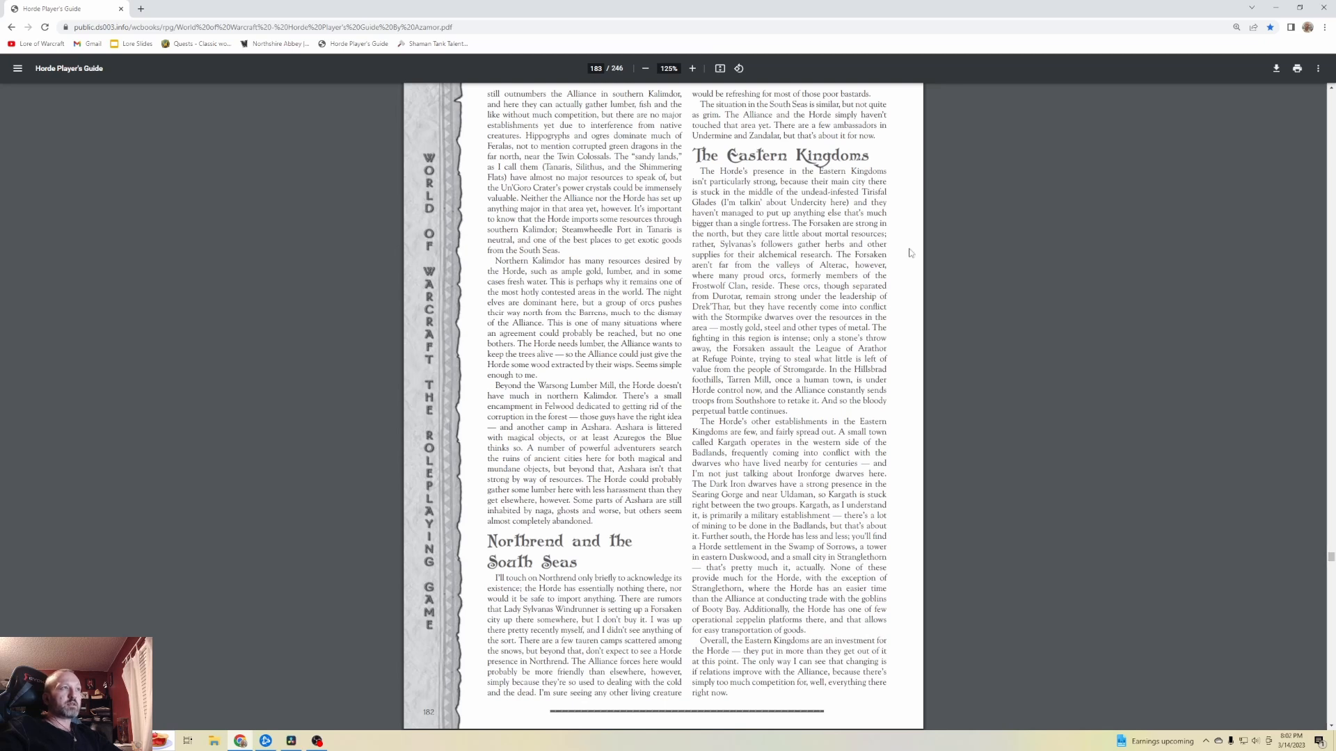
mouse_move(991, 346)
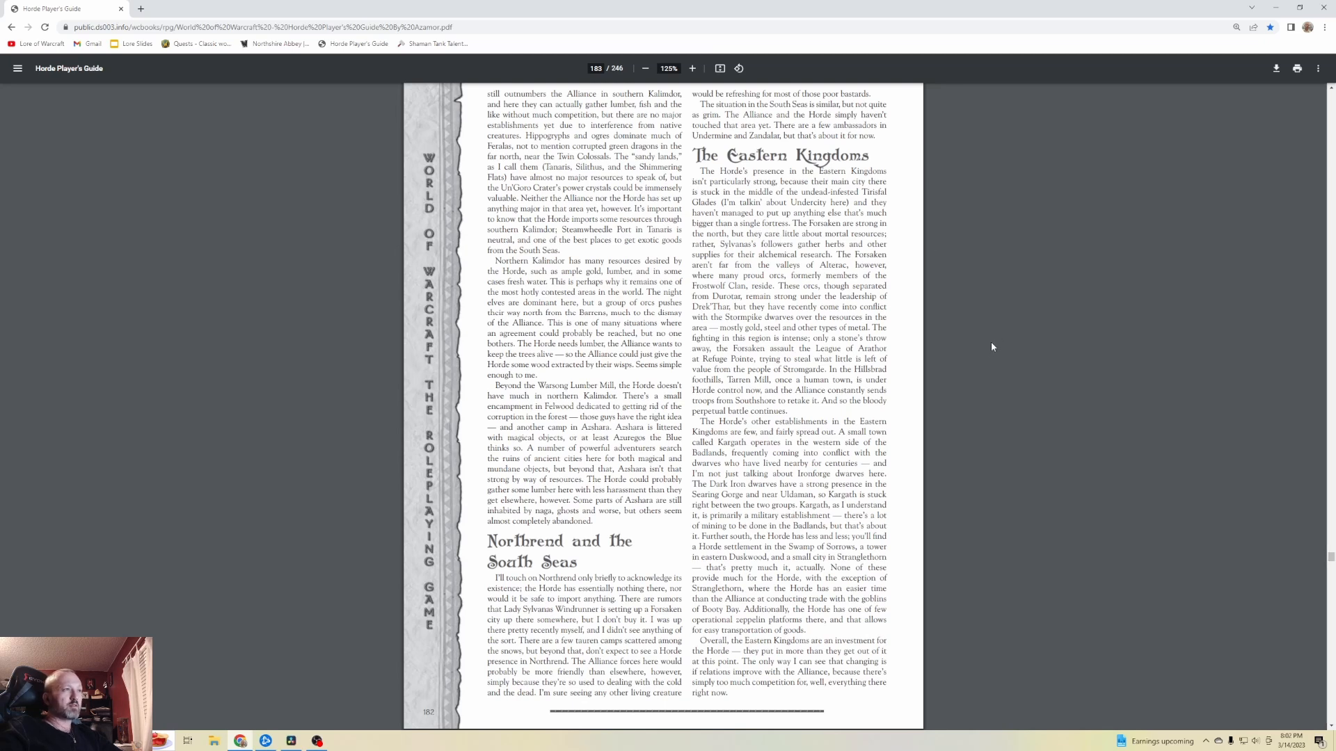
mouse_move(980, 376)
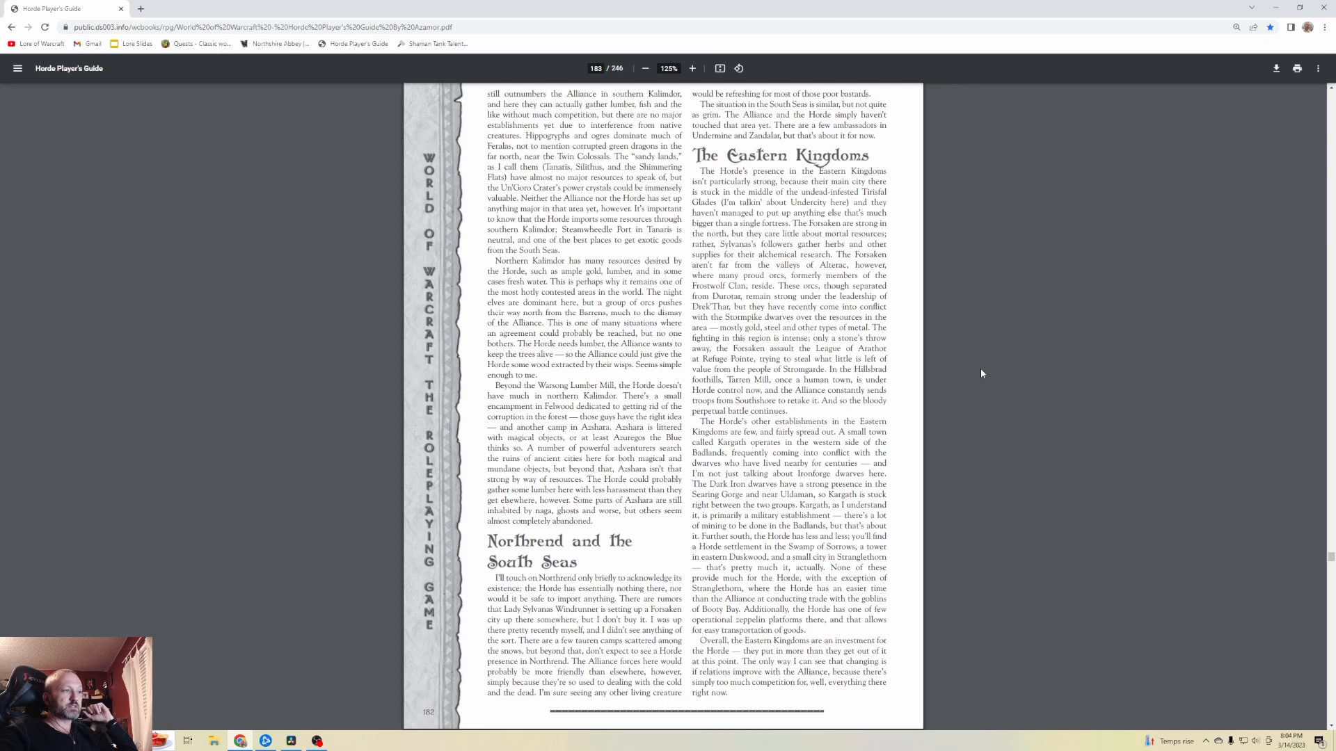
Scroll back up toward the Lands and Resources banner and Kalimdor heading.
scroll(down, 3)
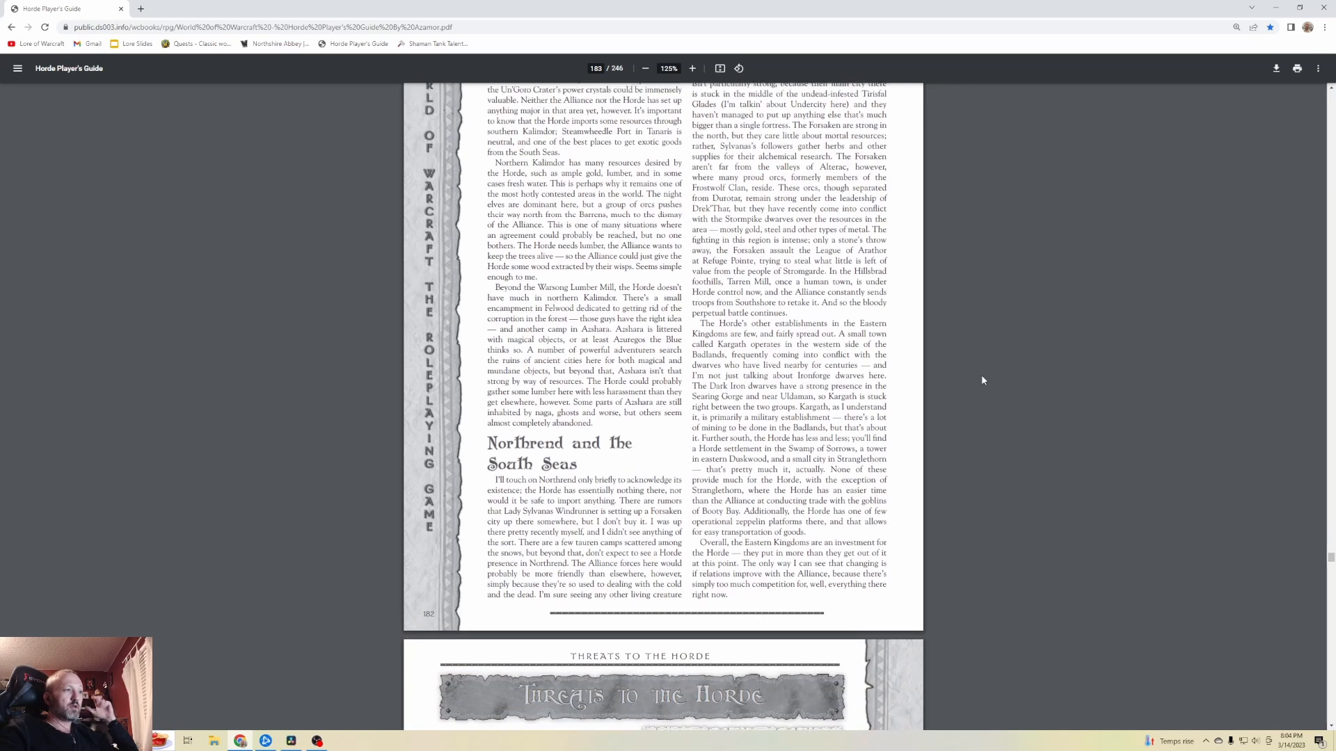
scroll(up, 3)
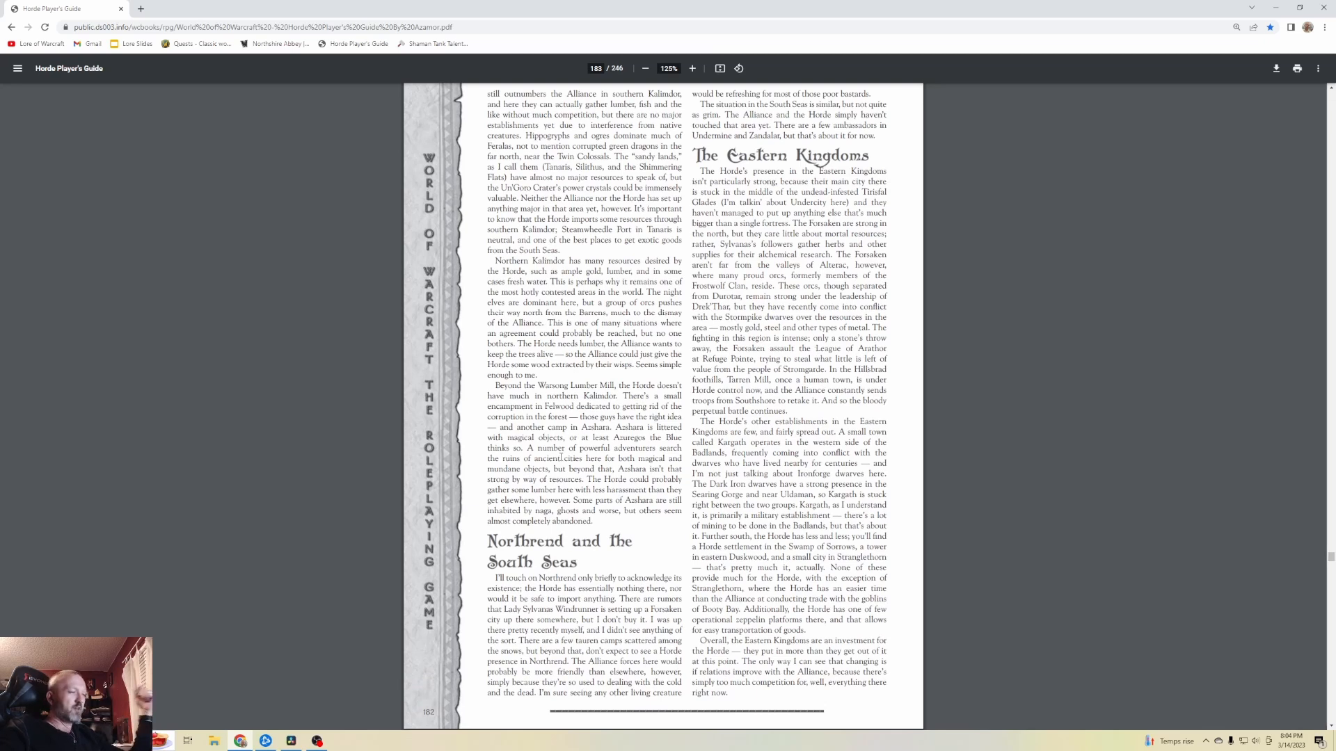
scroll(up, 3)
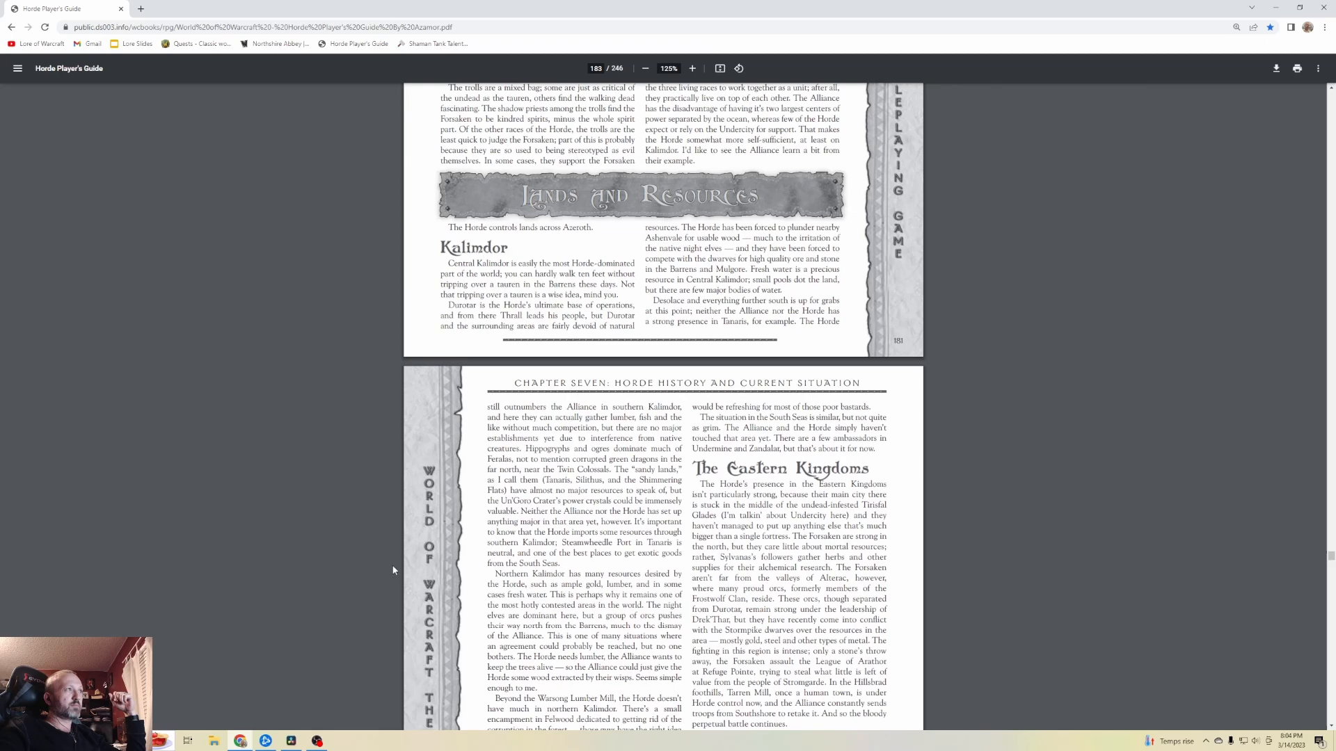
scroll(down, 3)
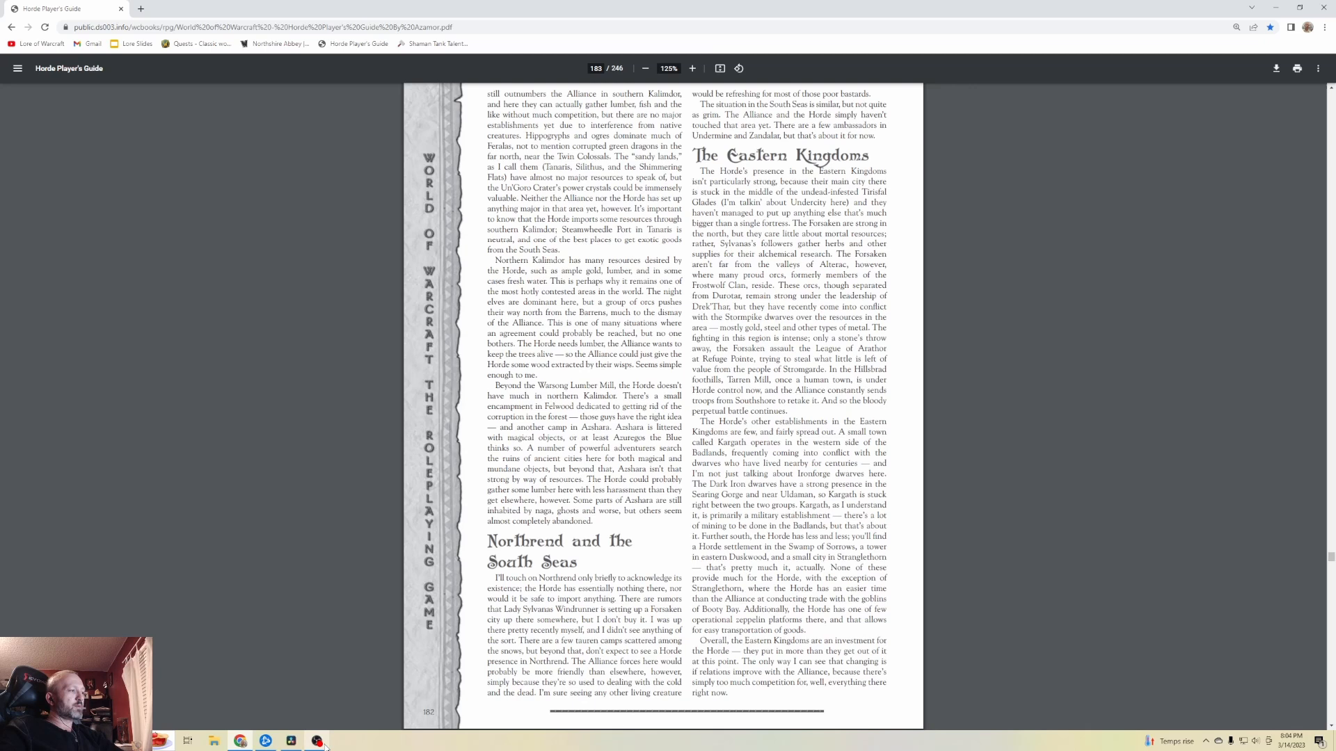
mouse_move(320, 741)
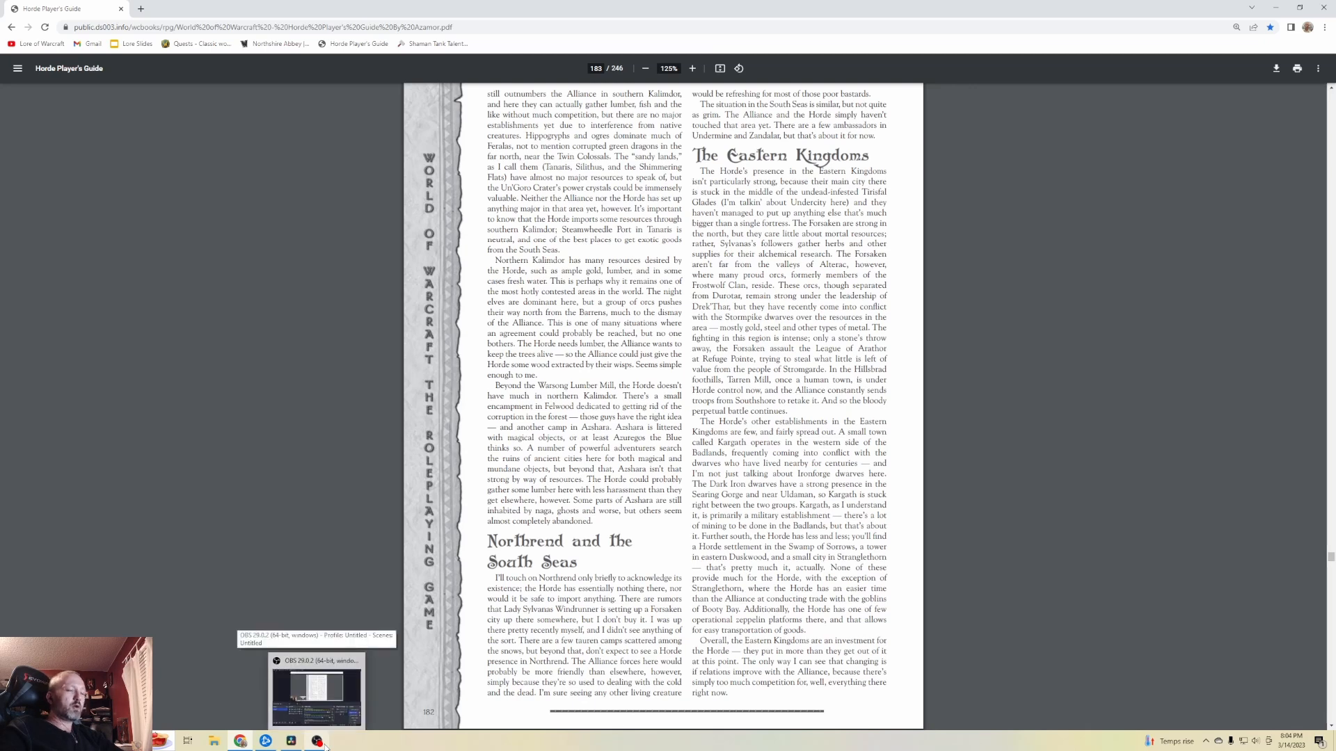